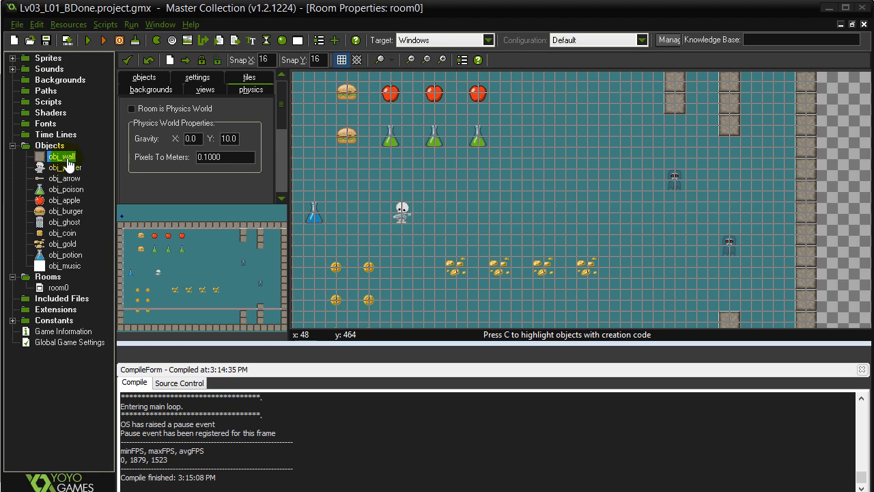
# Review obj_wall's obj_arrow collision code, then close it
pyautogui.doubleClick(61, 156)
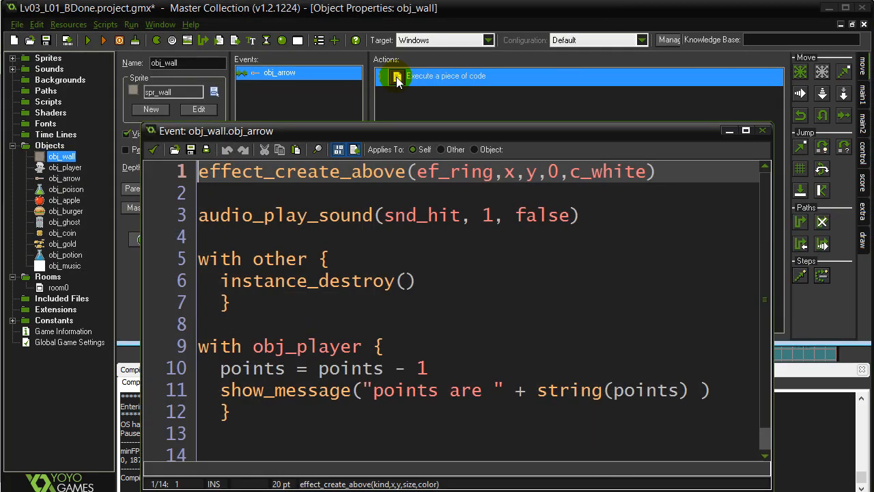
pyautogui.click(608, 390)
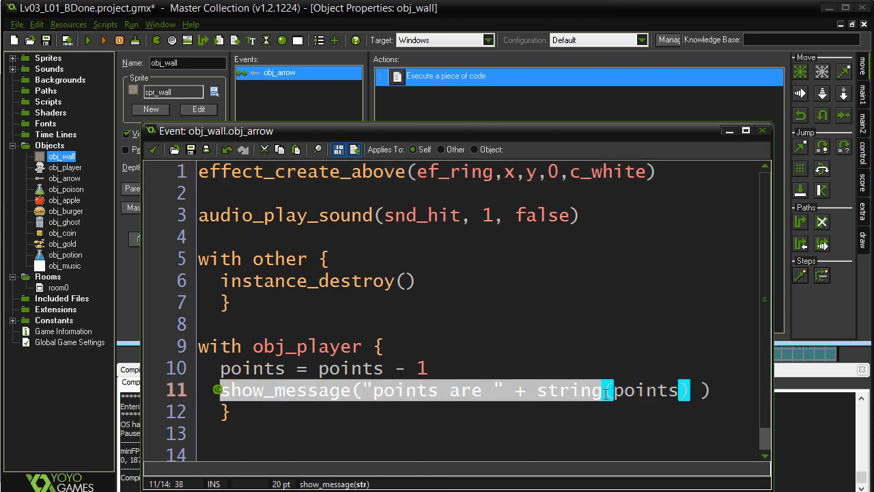
pyautogui.press('Delete')
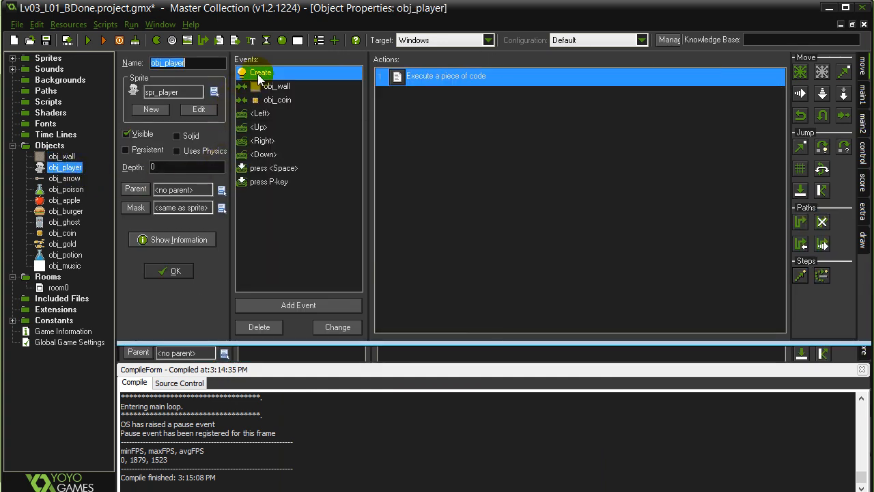
# Inspect obj_player's obj_coin collision code and its P-key press event
pyautogui.click(277, 100)
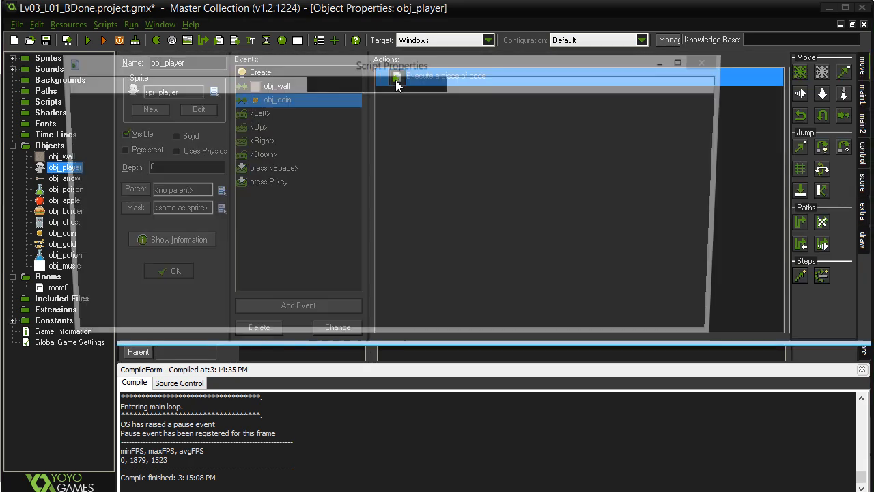
pyautogui.doubleClick(444, 76)
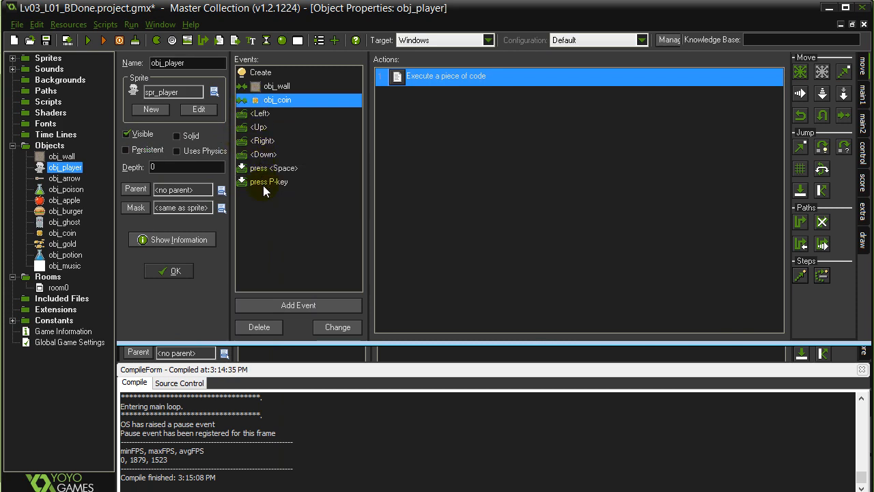
pyautogui.click(268, 182)
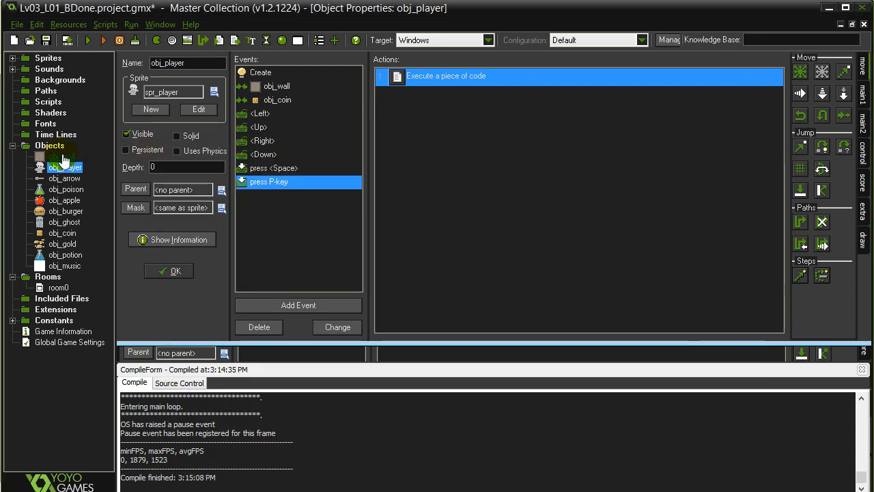
pyautogui.moveTo(63, 232)
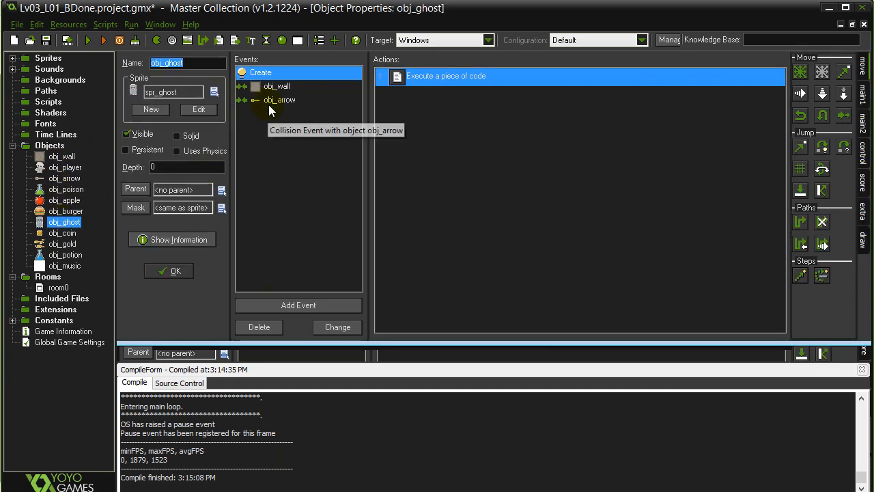
pyautogui.click(279, 100)
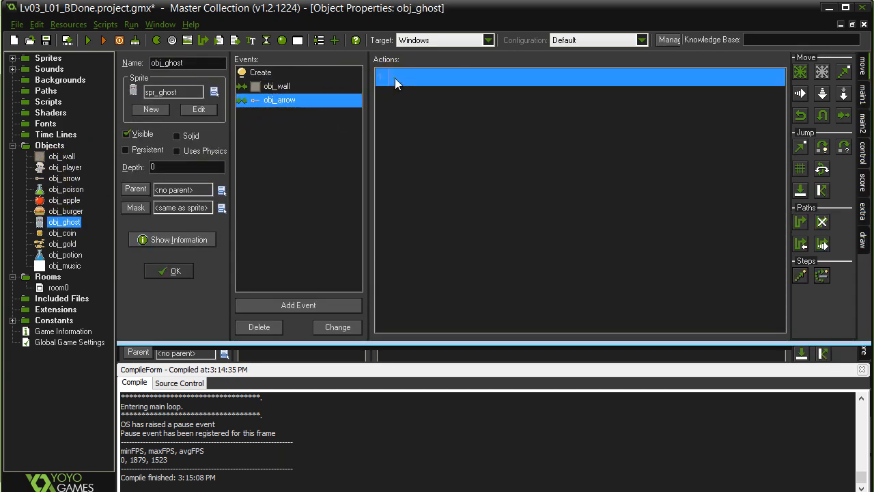
pyautogui.doubleClick(581, 76)
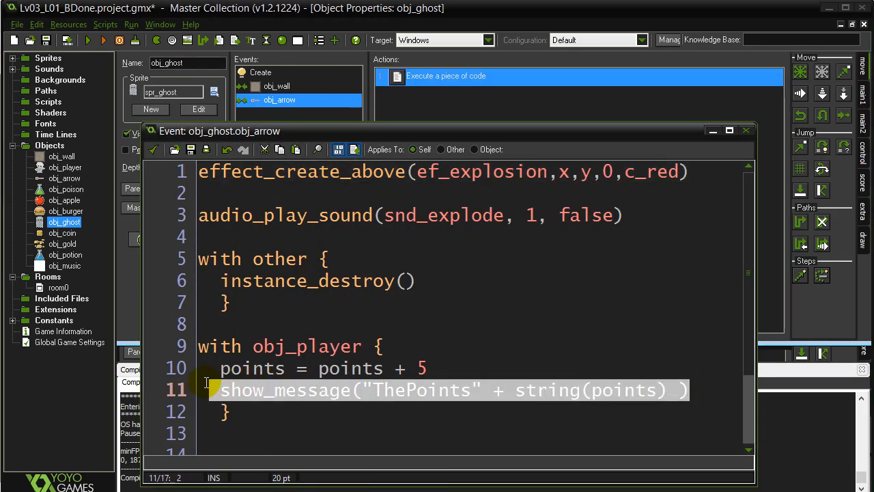
pyautogui.press('Delete')
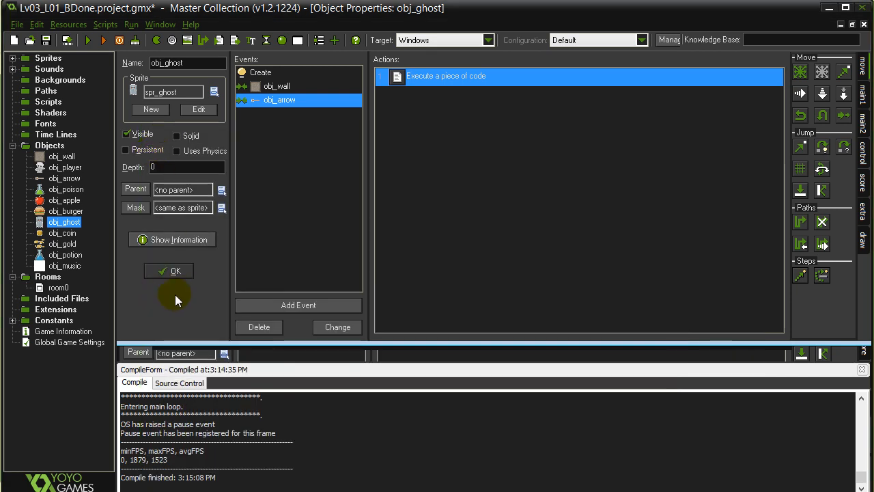
pyautogui.moveTo(173, 301)
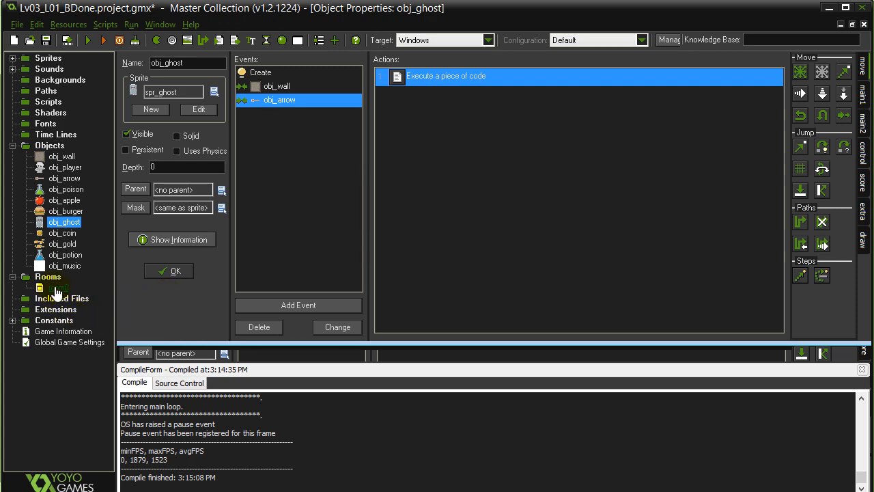
# Open room0 and look over its layout, including the empty top strip
pyautogui.doubleClick(58, 287)
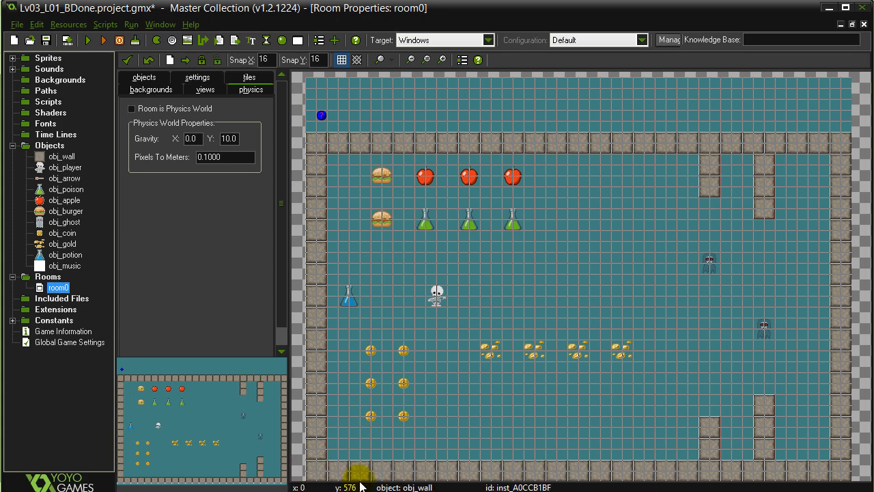
pyautogui.moveTo(359, 478)
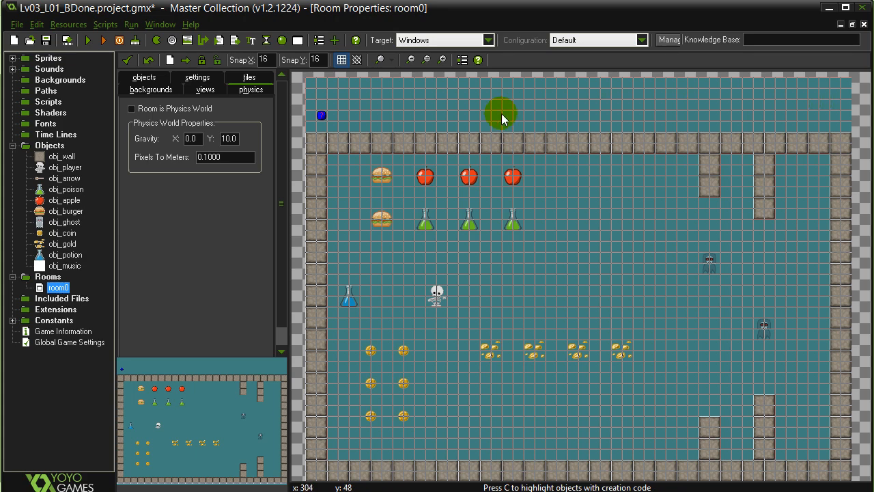
pyautogui.moveTo(502, 115); pyautogui.dragTo(368, 104)
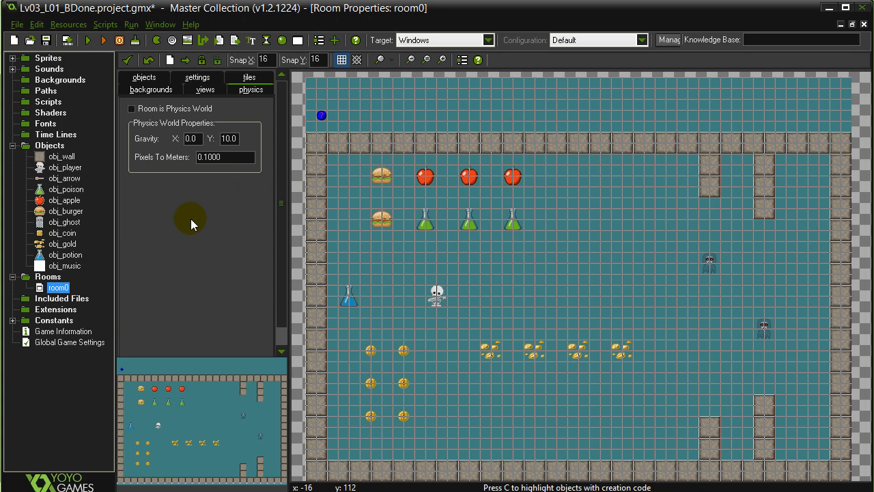
pyautogui.moveTo(176, 187)
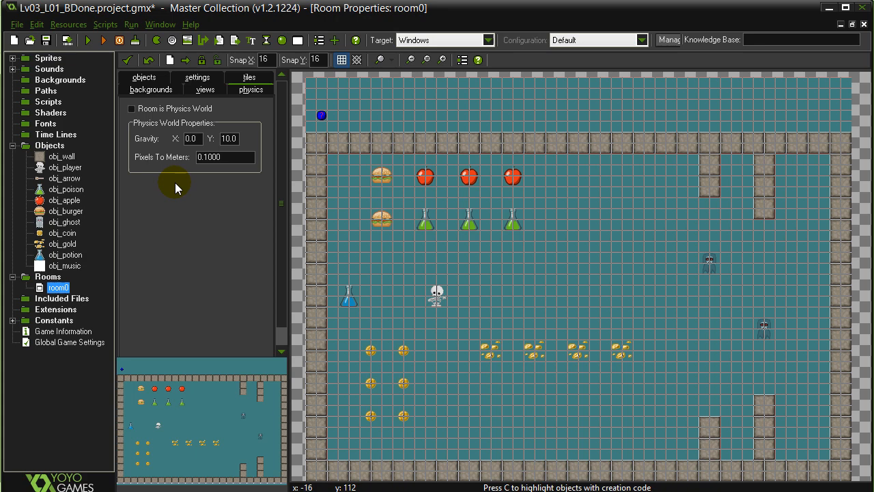
pyautogui.moveTo(12, 176)
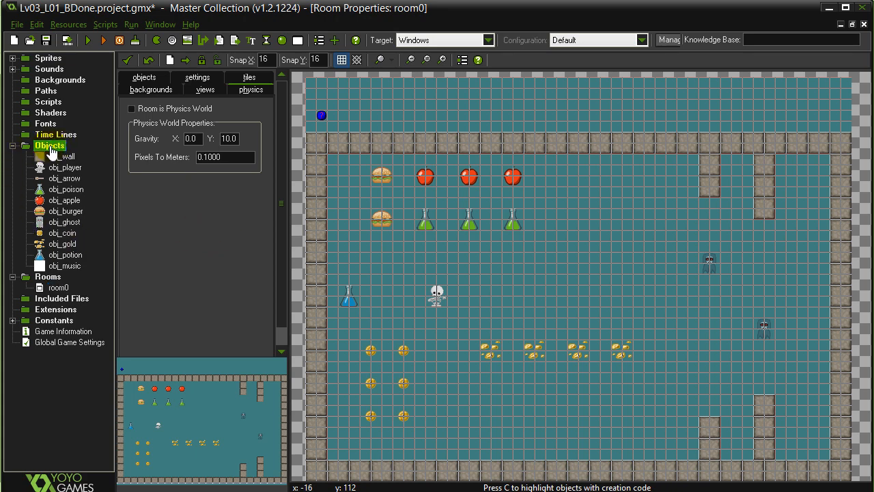
# Create a new object in the Objects folder named obj_draw
pyautogui.rightClick(49, 145)
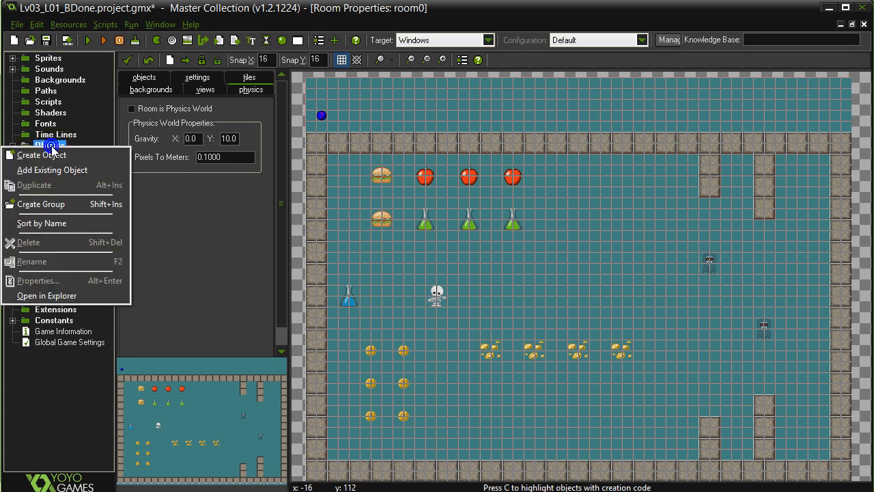
pyautogui.moveTo(54, 158)
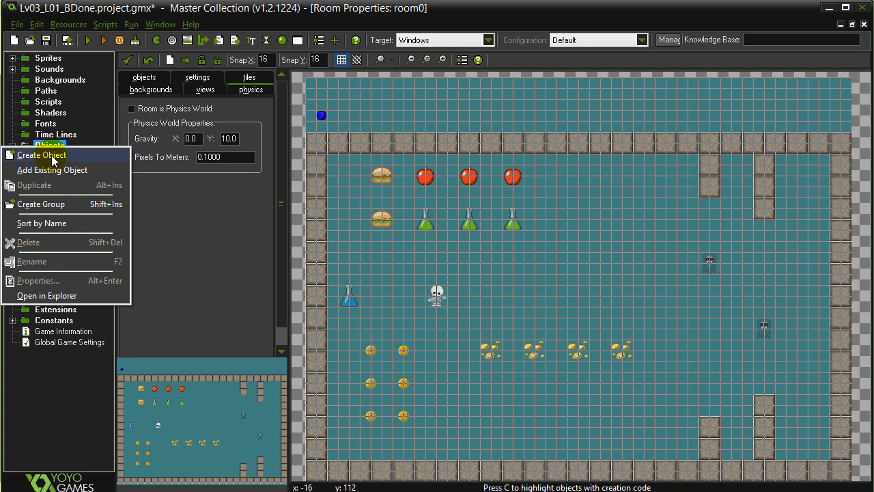
pyautogui.click(41, 155)
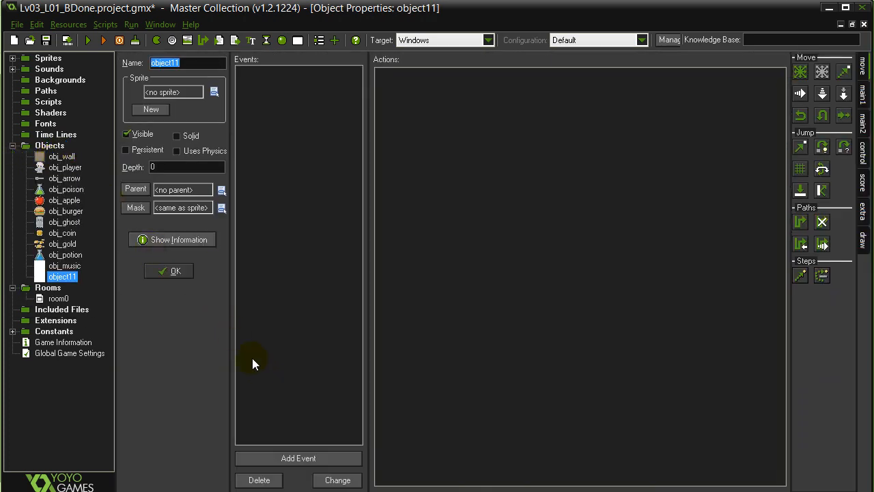
pyautogui.write('o')
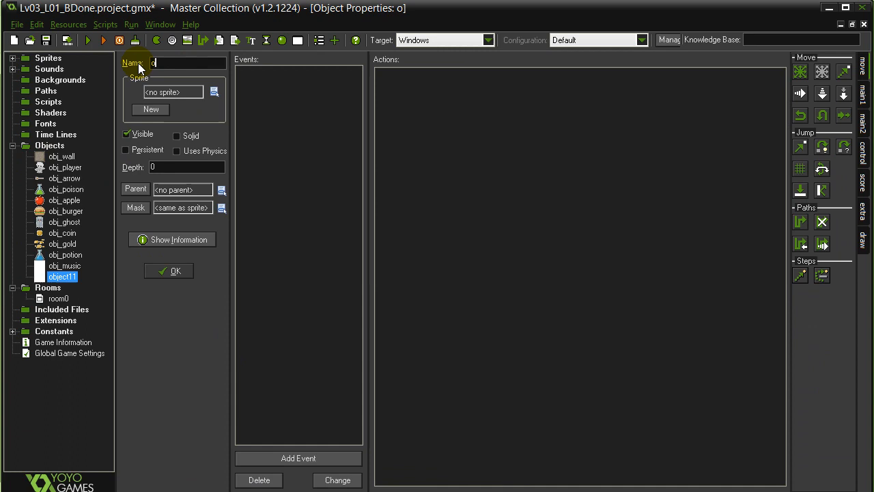
pyautogui.write('bj_draw')
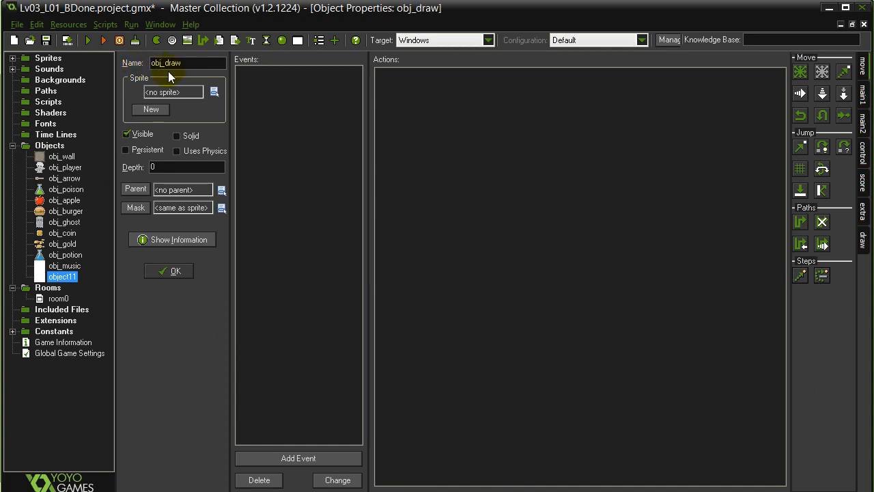
pyautogui.click(173, 91)
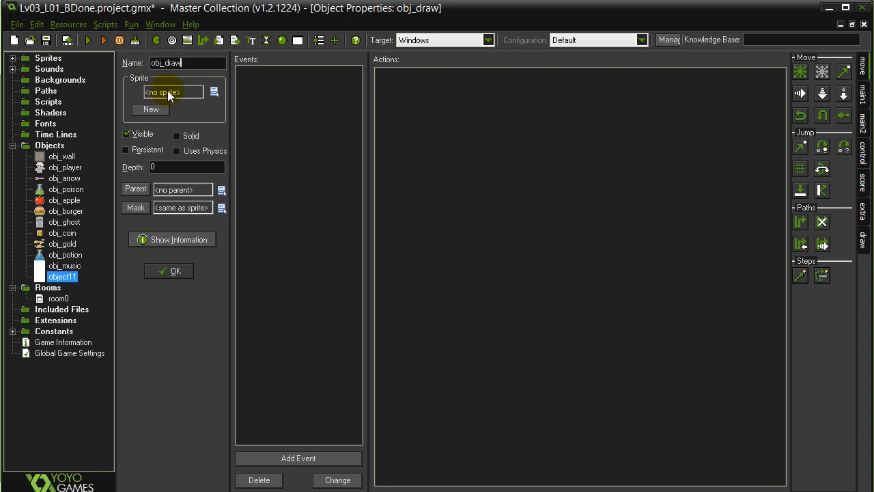
pyautogui.moveTo(298, 458)
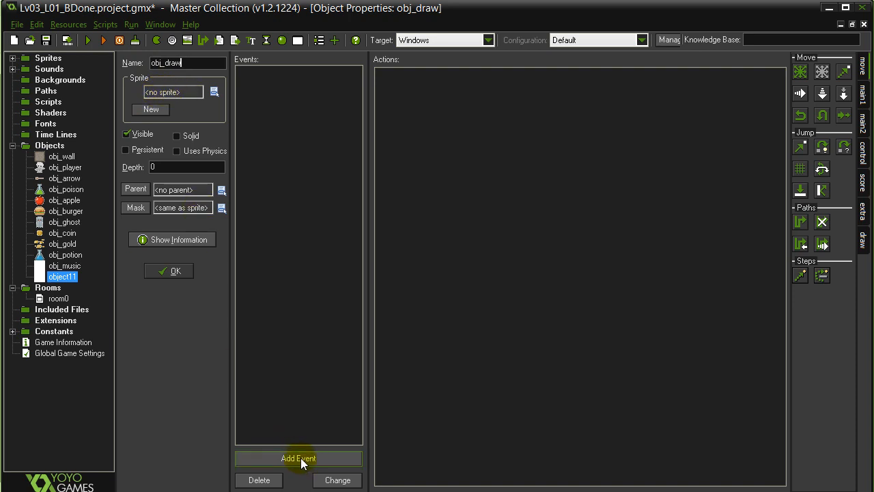
# Add a Draw > Draw event to obj_draw
pyautogui.click(299, 458)
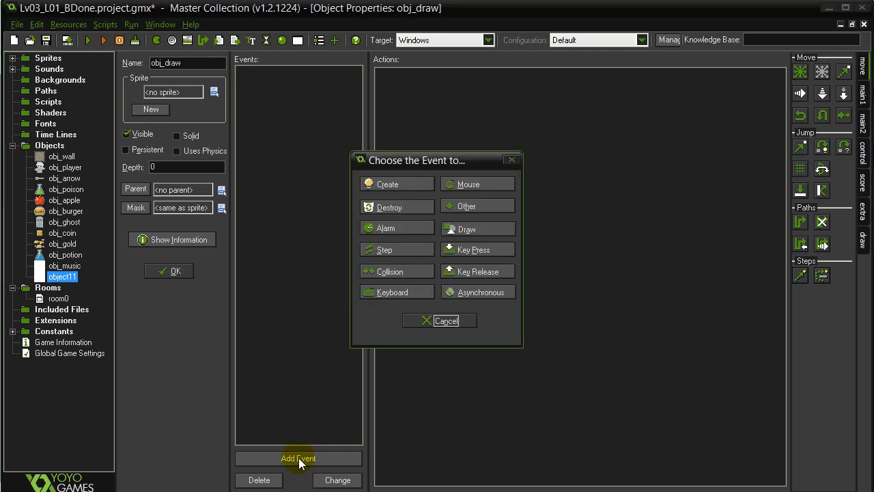
pyautogui.moveTo(397, 184)
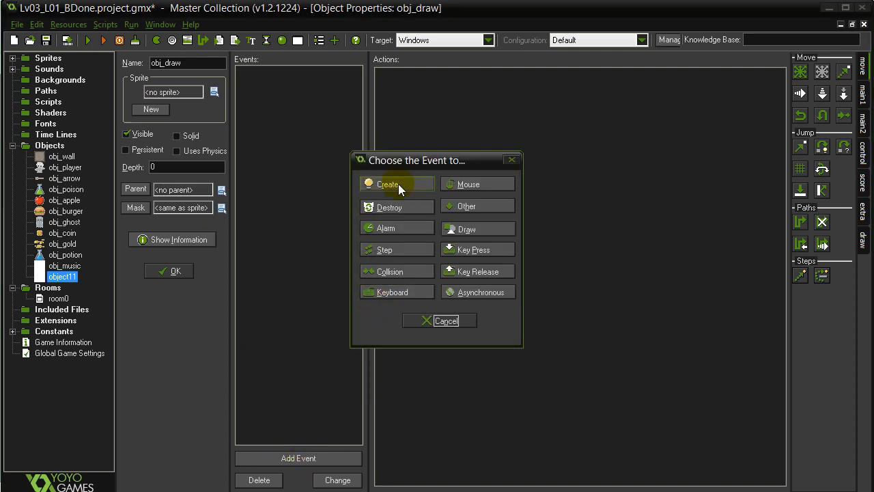
pyautogui.moveTo(467, 229)
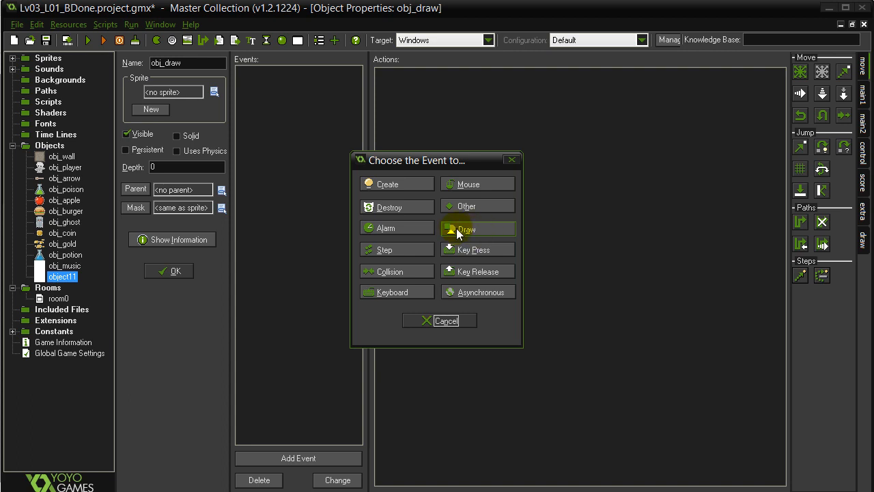
pyautogui.moveTo(472, 235)
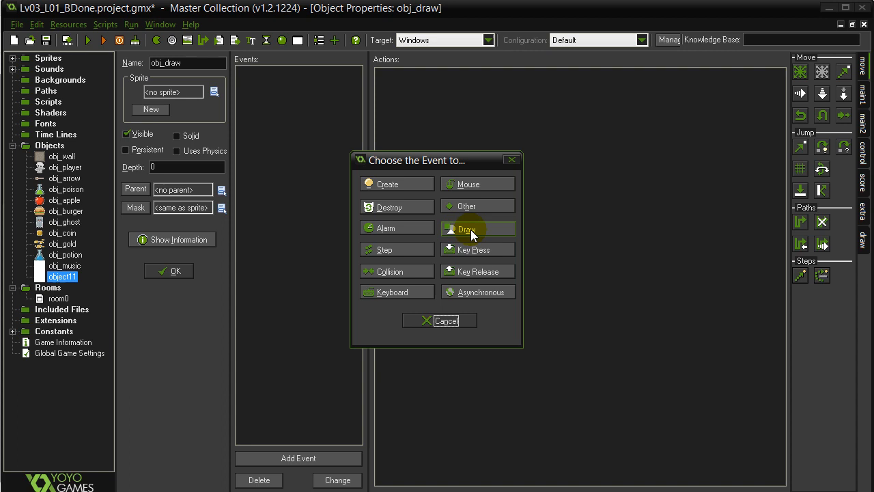
pyautogui.click(467, 228)
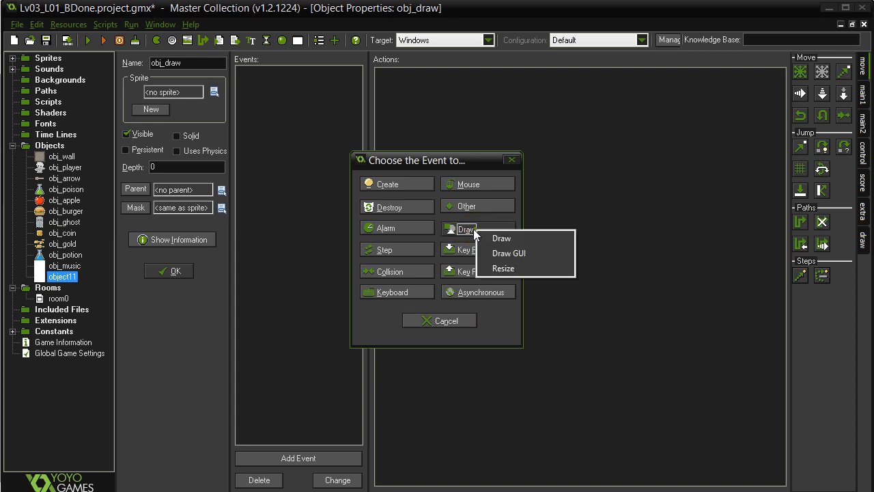
pyautogui.click(502, 237)
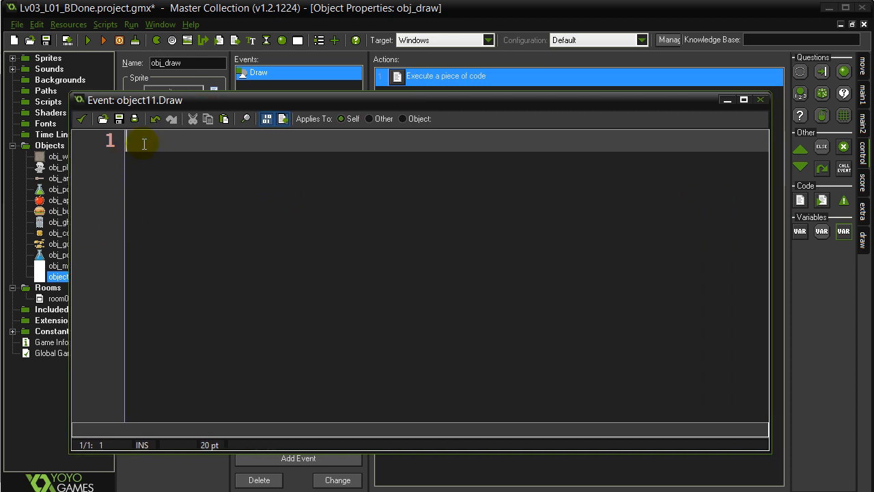
# Write draw_text(50, 50, "Points " + string(points)) in obj_draw's Draw code
pyautogui.write('draw_t')
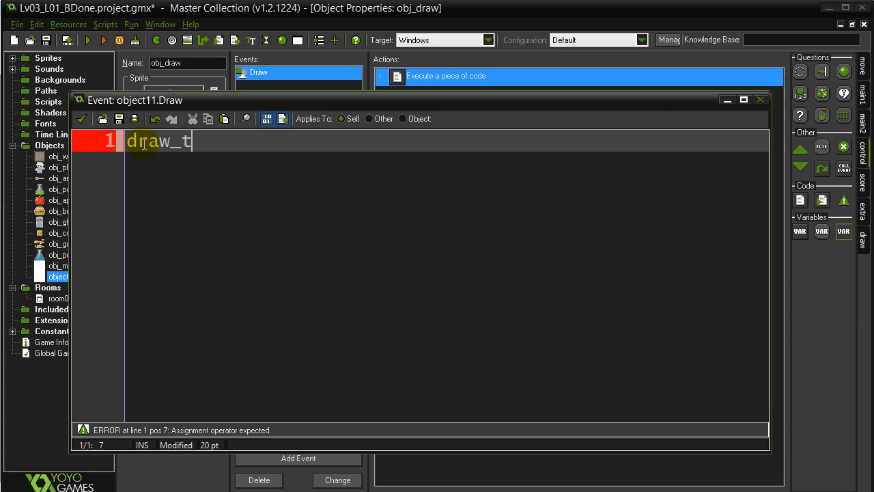
pyautogui.write('ext')
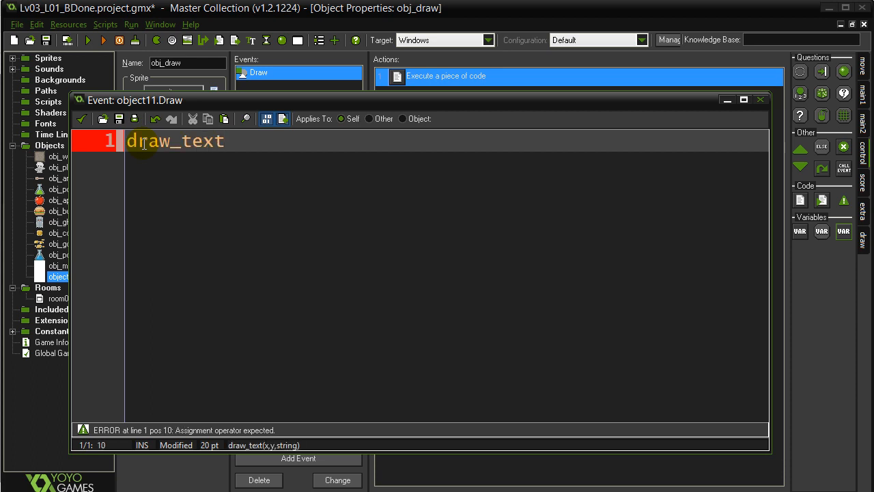
pyautogui.write('(')
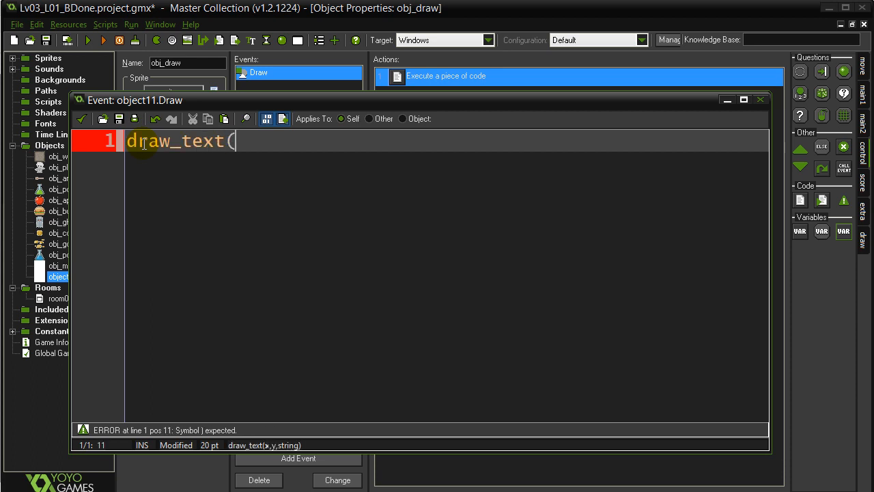
pyautogui.write('50,')
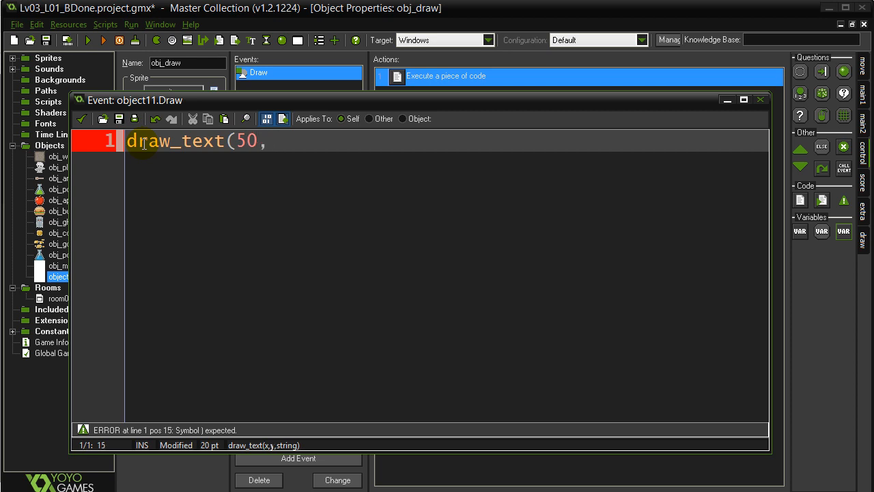
pyautogui.write('50,')
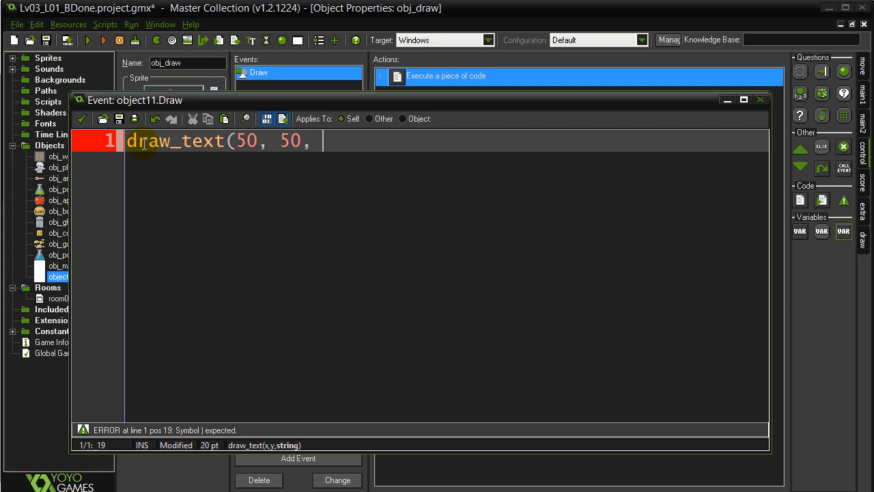
pyautogui.write('"')
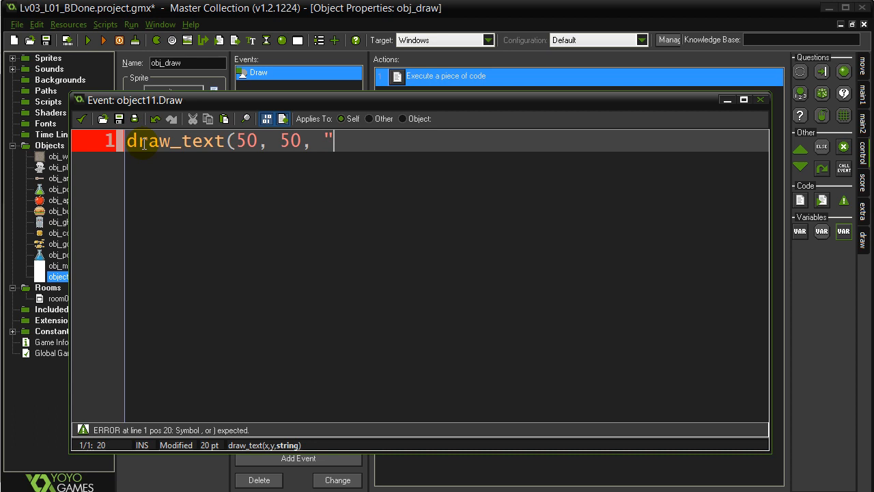
pyautogui.write('Points')
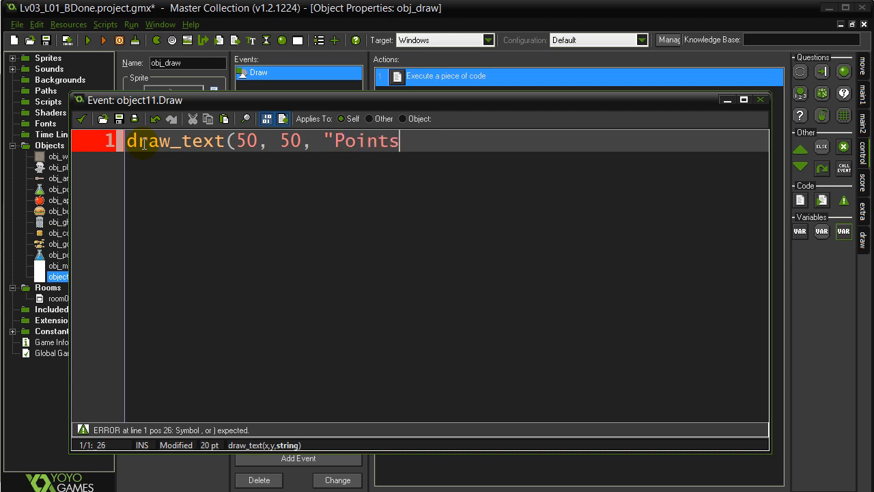
pyautogui.write('" + s')
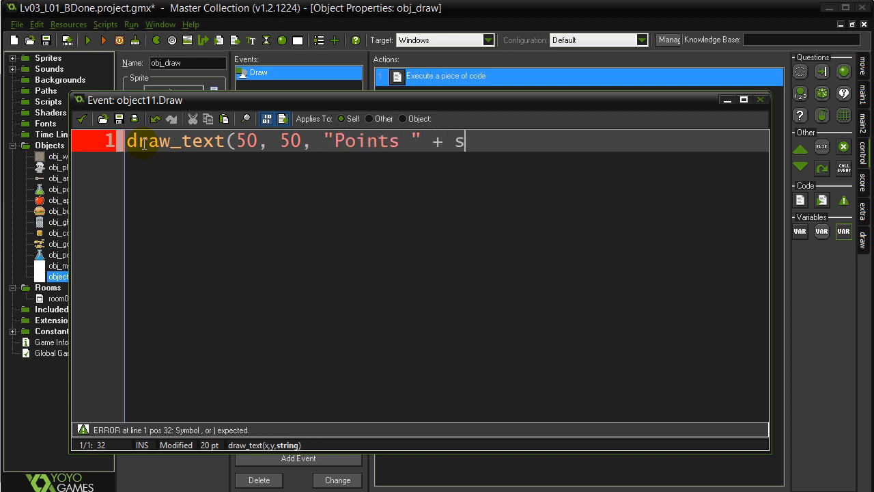
pyautogui.write('tring(points)')
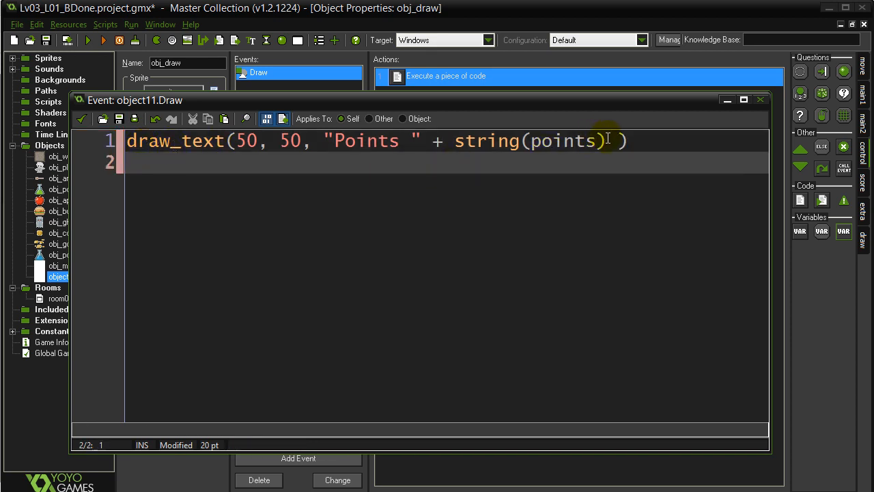
pyautogui.moveTo(608, 141); pyautogui.dragTo(311, 140)
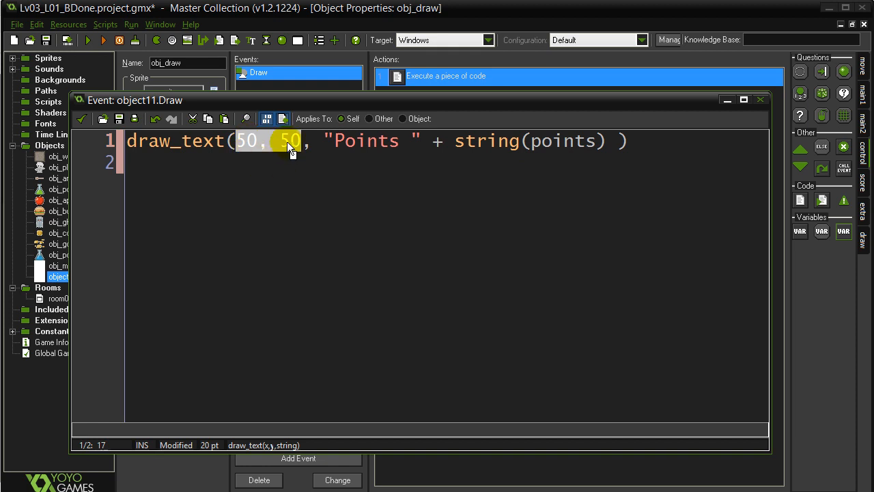
# Enclose the Points draw_text line in a 'with player { }' block
pyautogui.click(621, 140)
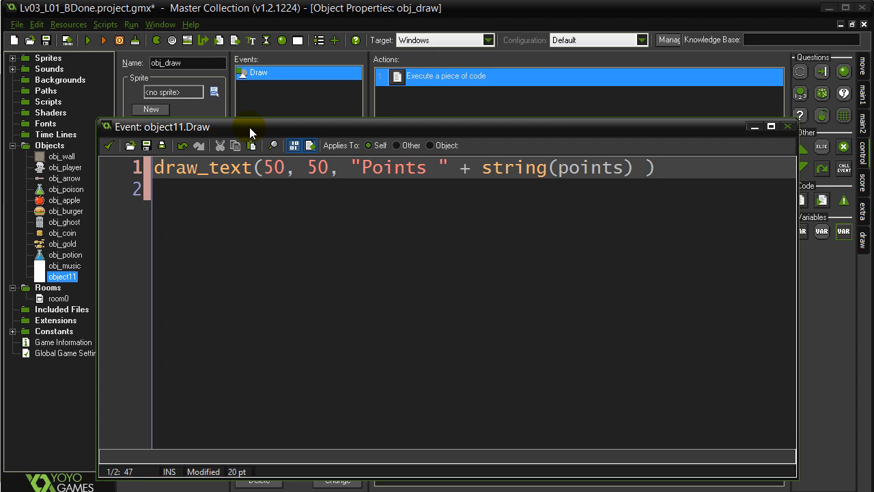
pyautogui.moveTo(232, 131)
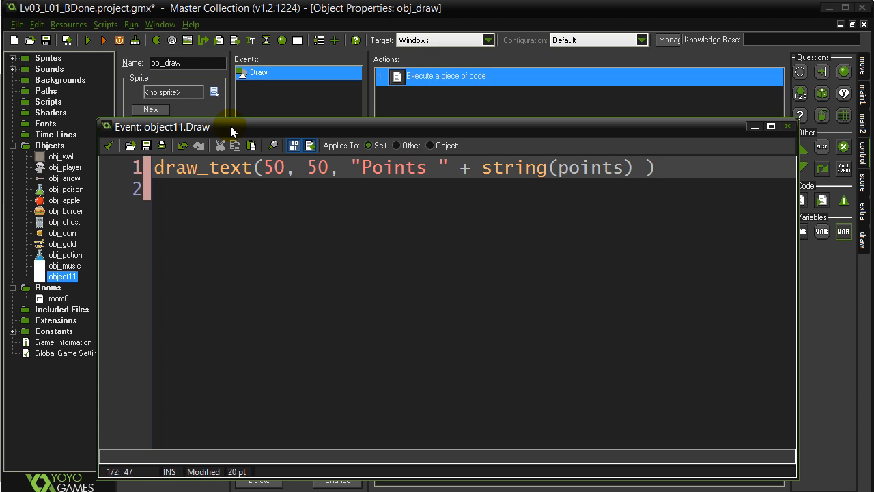
pyautogui.doubleClick(589, 167)
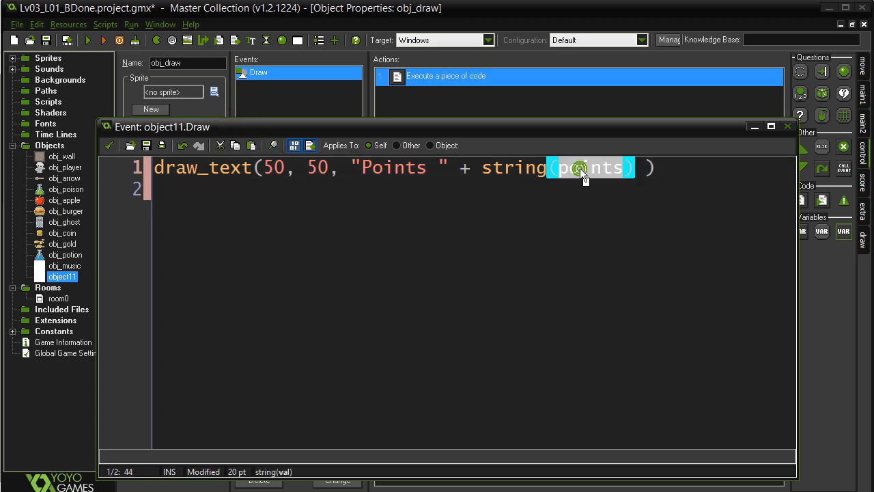
pyautogui.moveTo(273, 109)
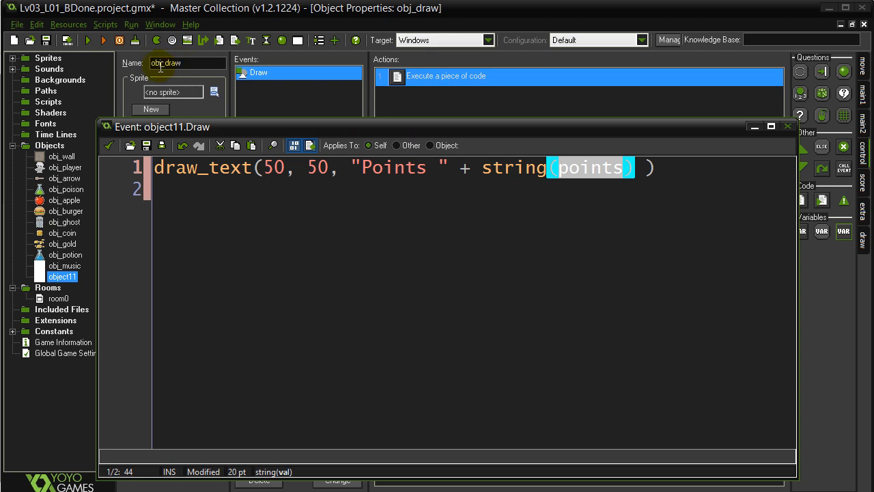
pyautogui.click(181, 63)
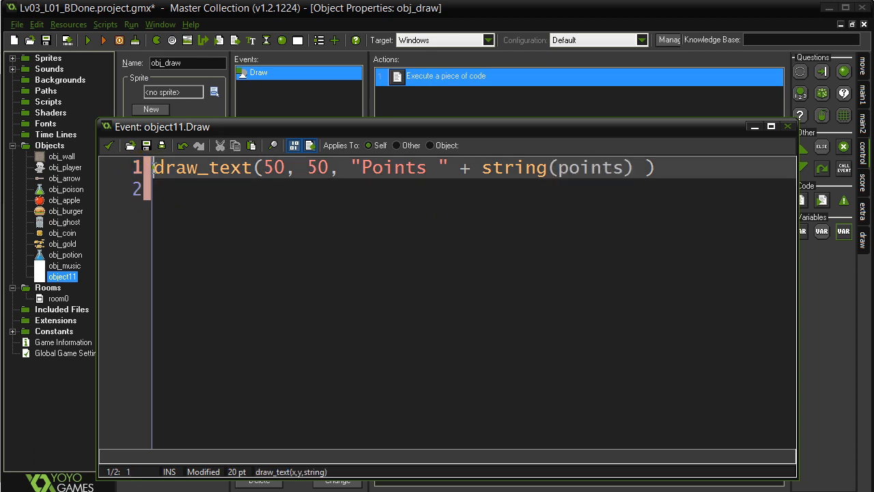
pyautogui.press('Return')
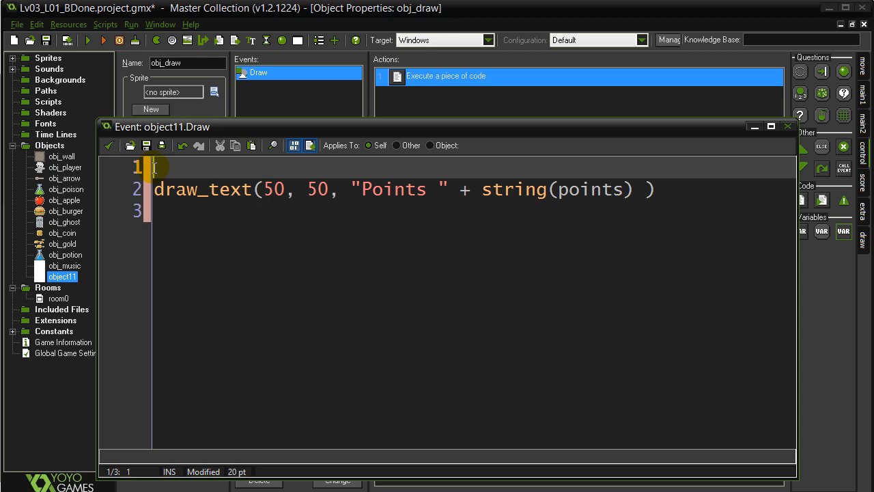
pyautogui.write('with pl')
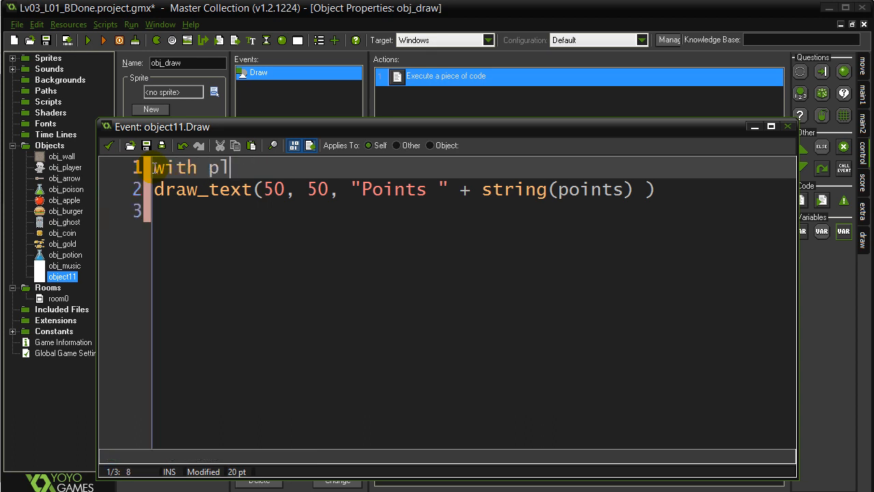
pyautogui.write('ayer{')
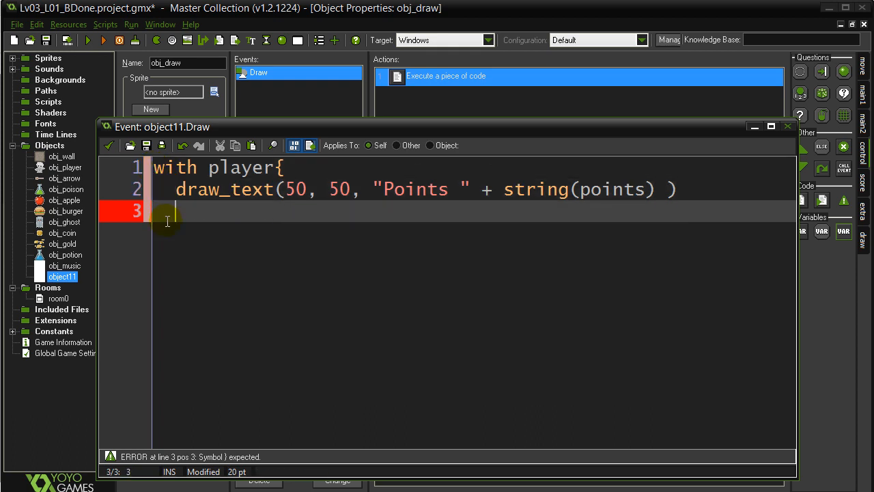
pyautogui.write('}')
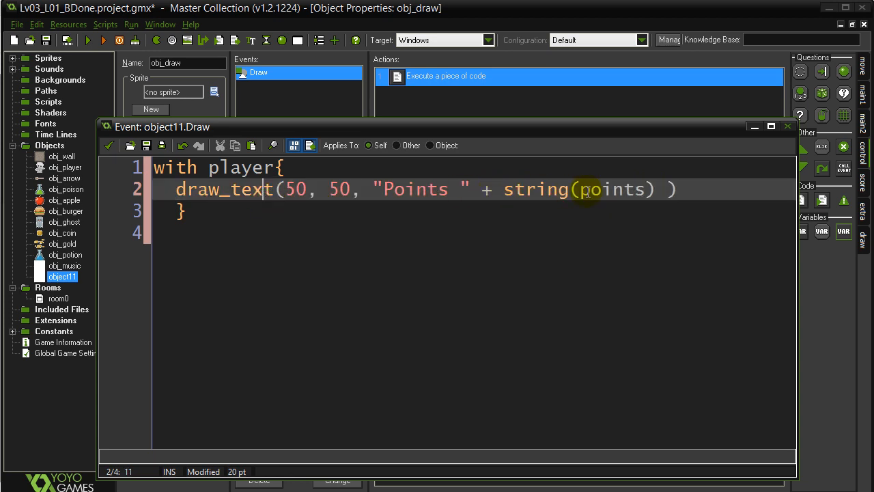
pyautogui.doubleClick(613, 189)
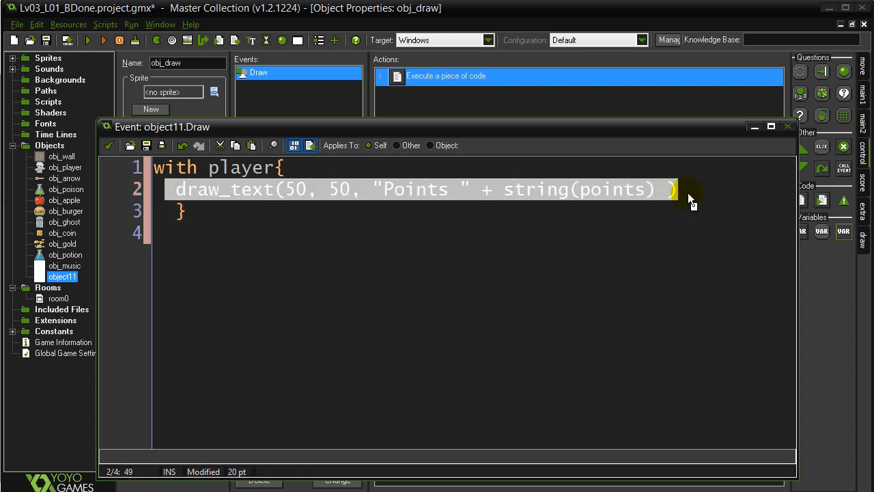
# Paste a second Points draw_text line after the block, using string(obj_player.points)
pyautogui.click(260, 212)
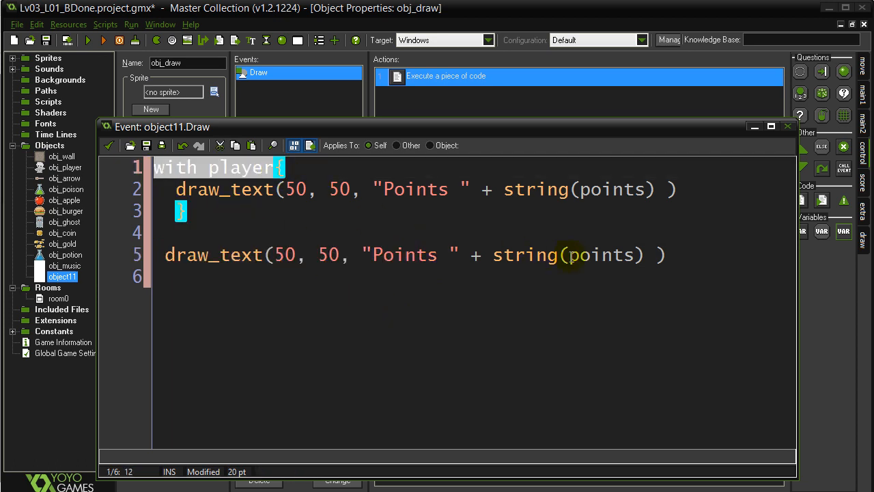
pyautogui.write('obj')
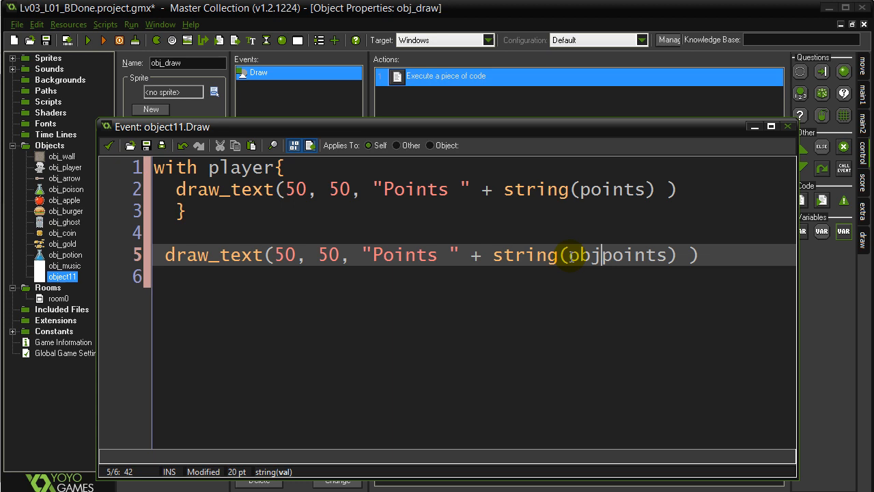
pyautogui.write('_player')
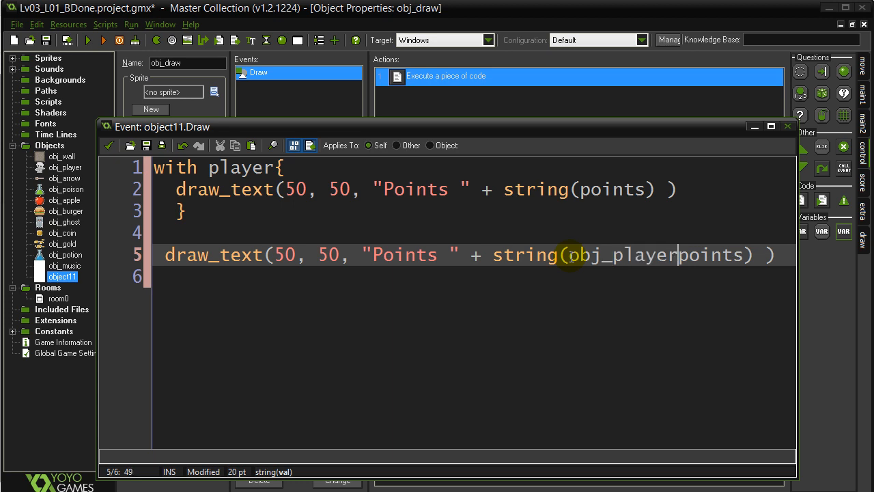
pyautogui.write('.')
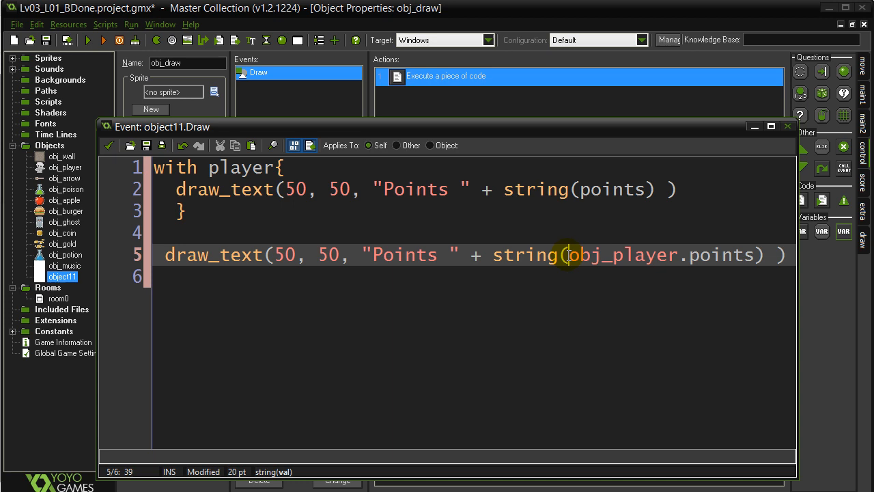
pyautogui.click(158, 168)
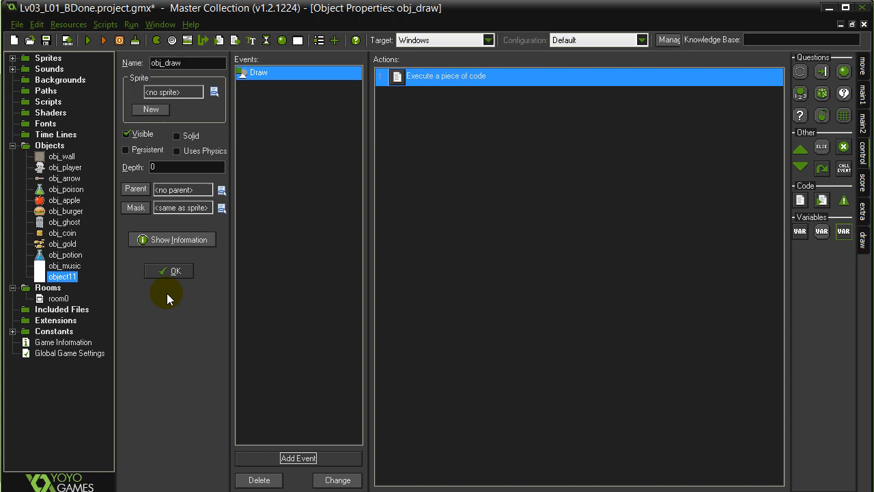
# Save obj_draw and place an obj_draw instance in room0's top strip
pyautogui.click(168, 270)
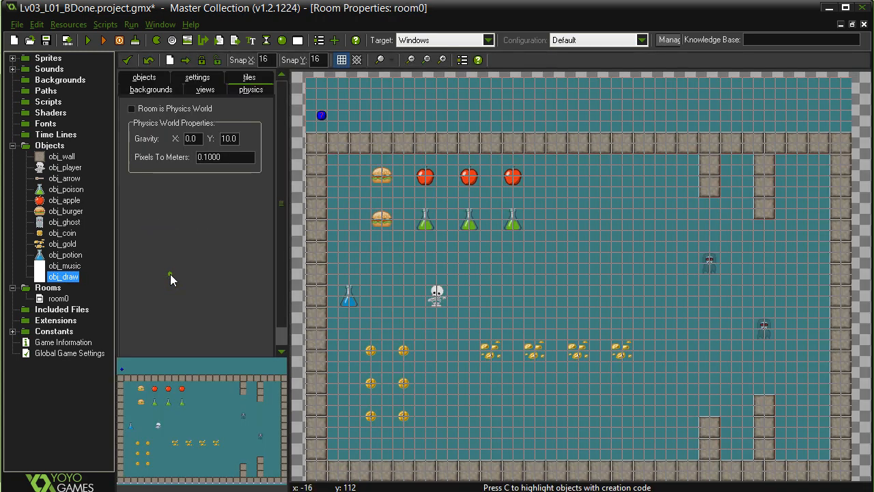
pyautogui.click(58, 298)
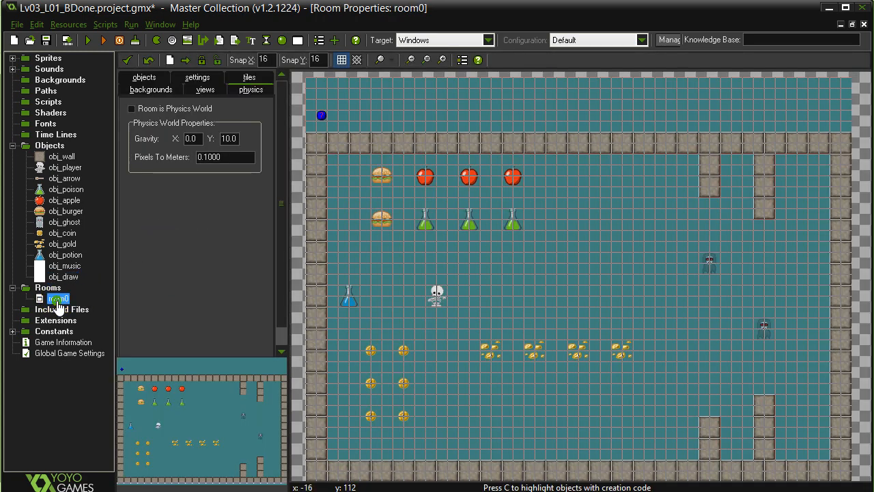
pyautogui.click(321, 115)
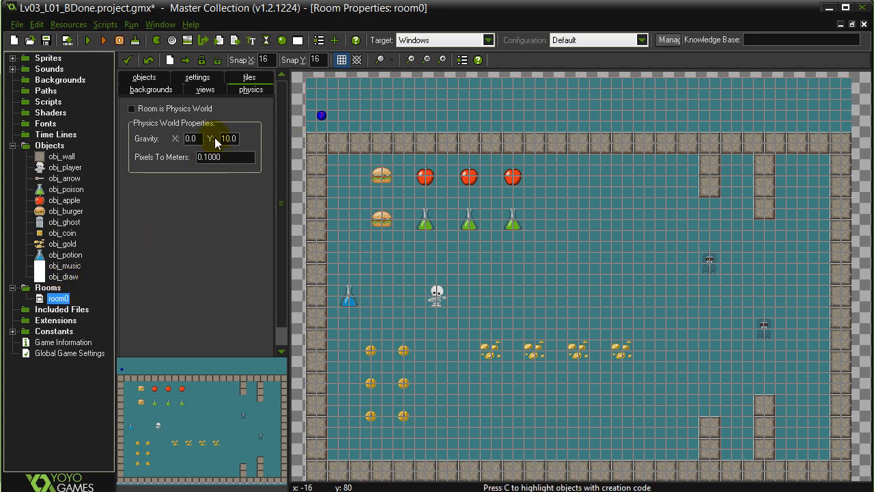
pyautogui.click(144, 76)
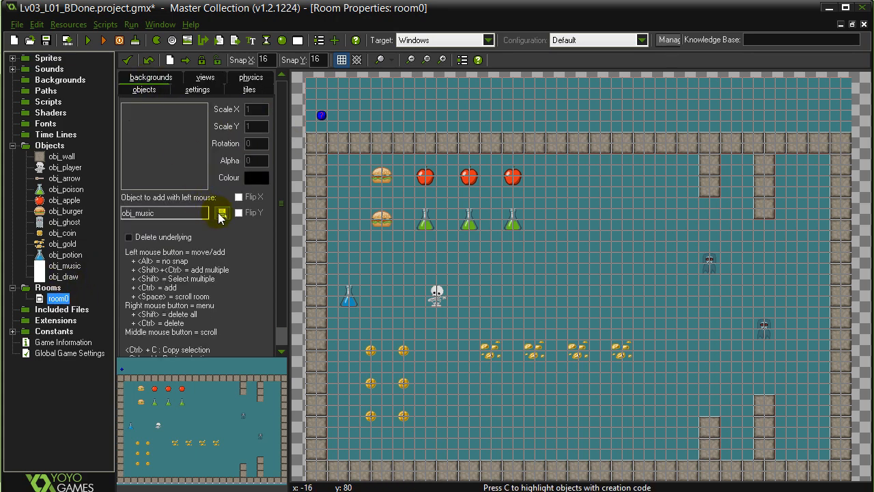
pyautogui.click(220, 212)
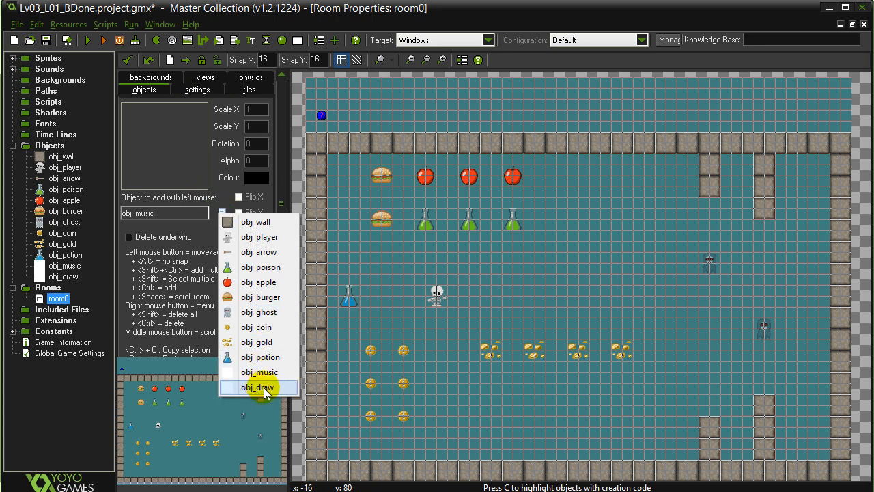
pyautogui.click(263, 387)
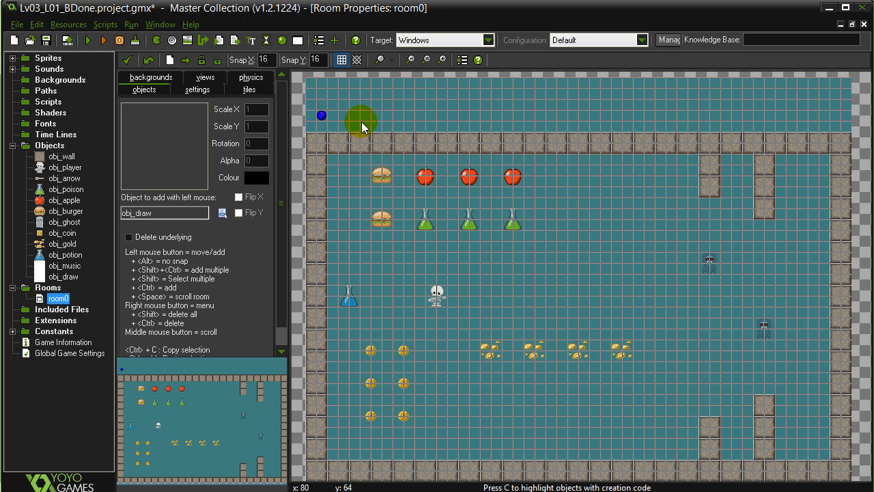
pyautogui.click(376, 115)
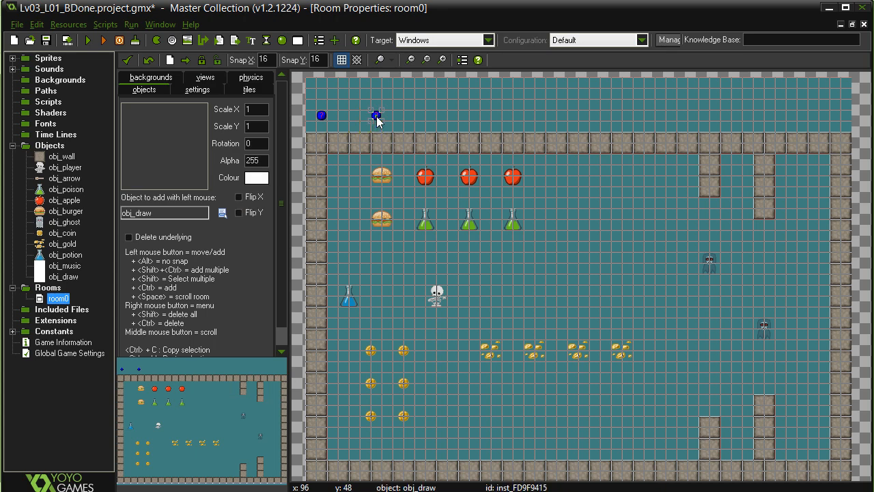
pyautogui.click(352, 183)
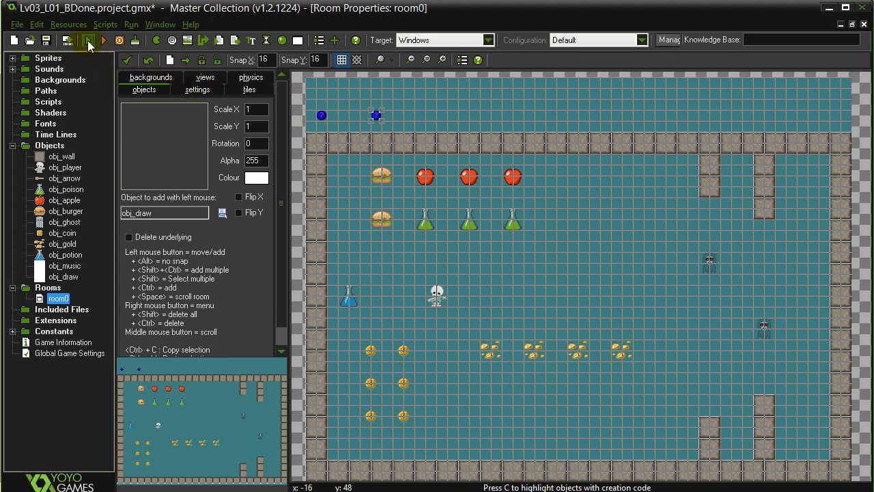
# Run the game, read the fatal error in obj_draw's Draw event, and abort
pyautogui.click(87, 39)
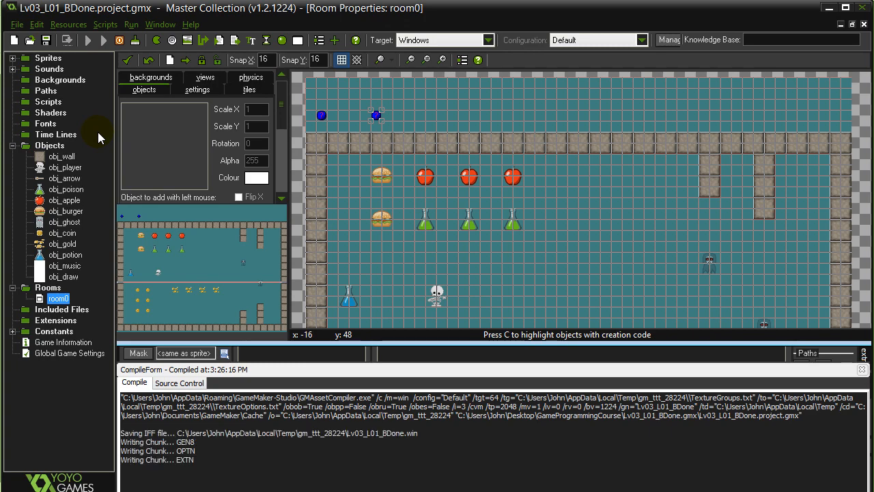
pyautogui.click(87, 40)
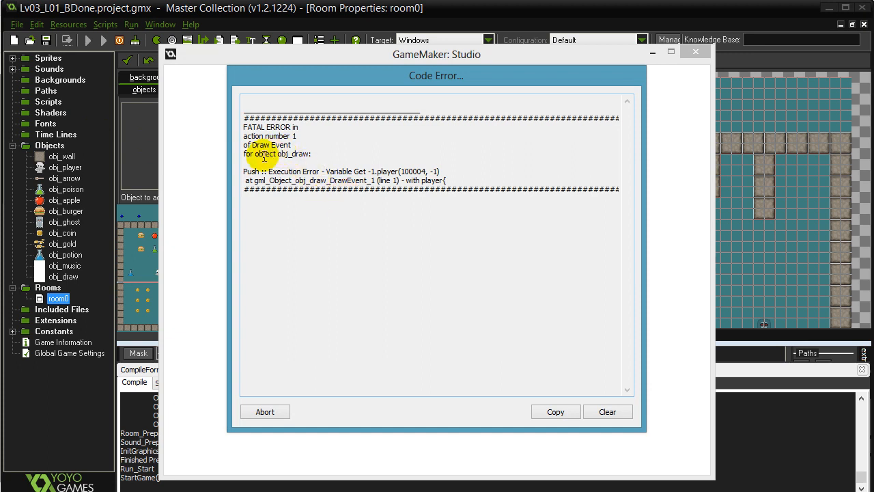
pyautogui.doubleClick(269, 144)
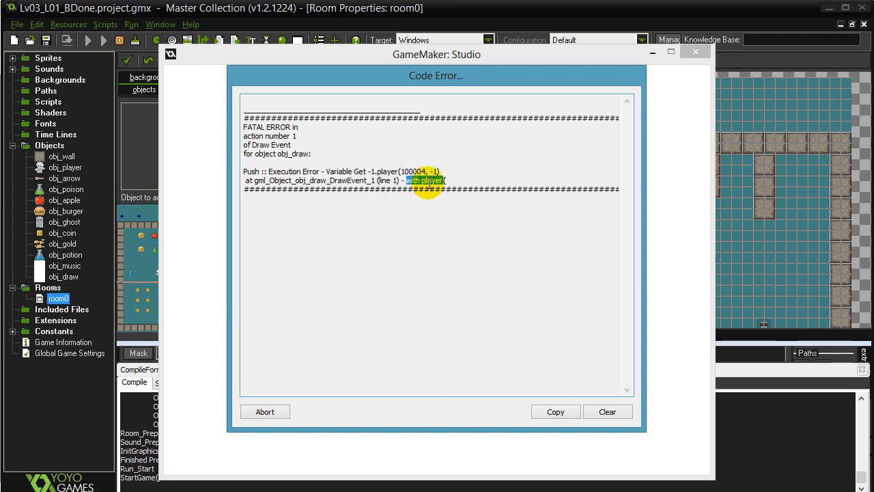
pyautogui.click(265, 411)
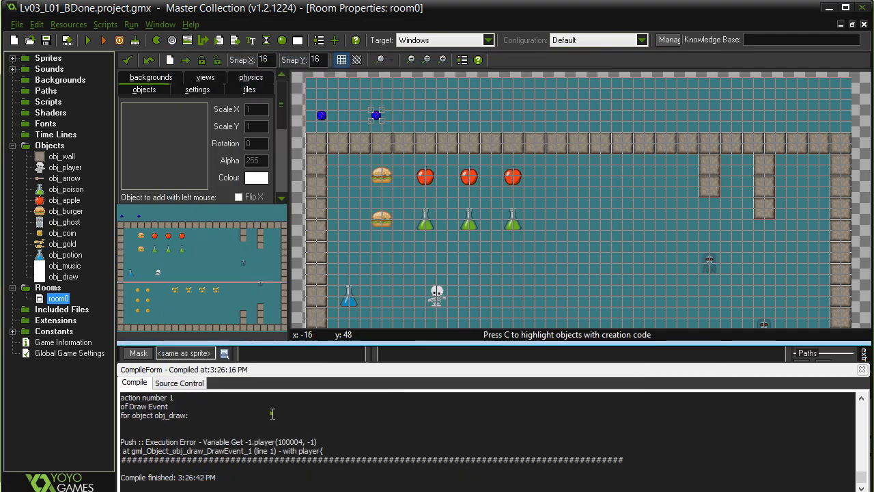
pyautogui.click(63, 276)
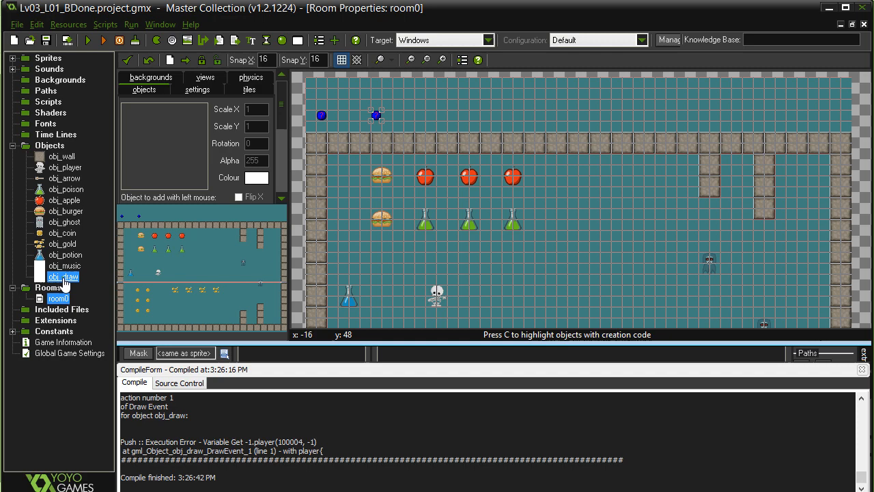
# Change 'with player' to 'with obj_player' in obj_draw's Draw code and save
pyautogui.doubleClick(63, 277)
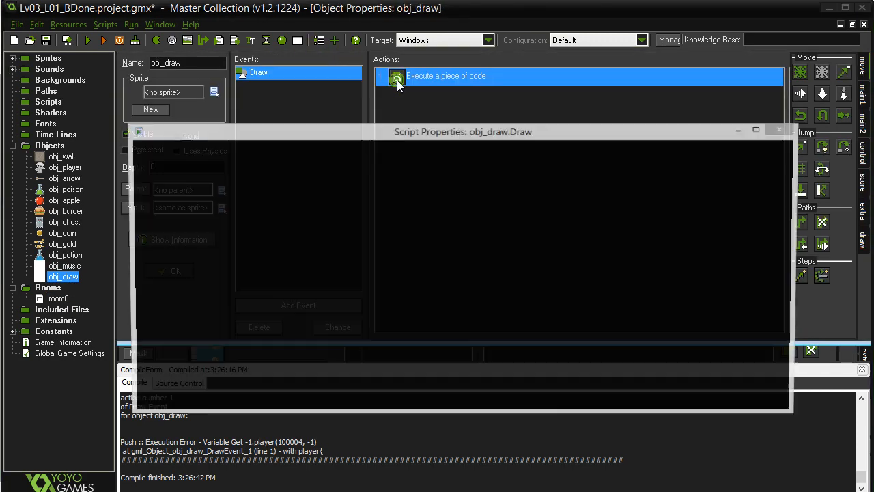
pyautogui.doubleClick(398, 76)
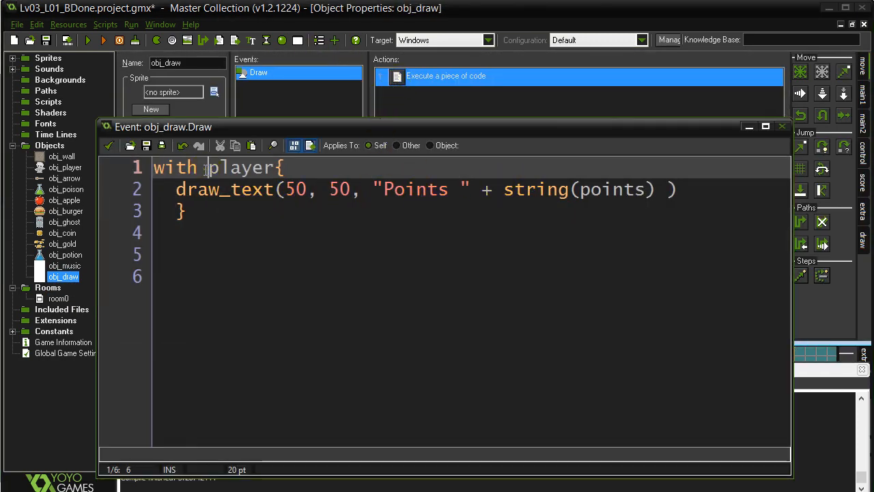
pyautogui.write('obj_')
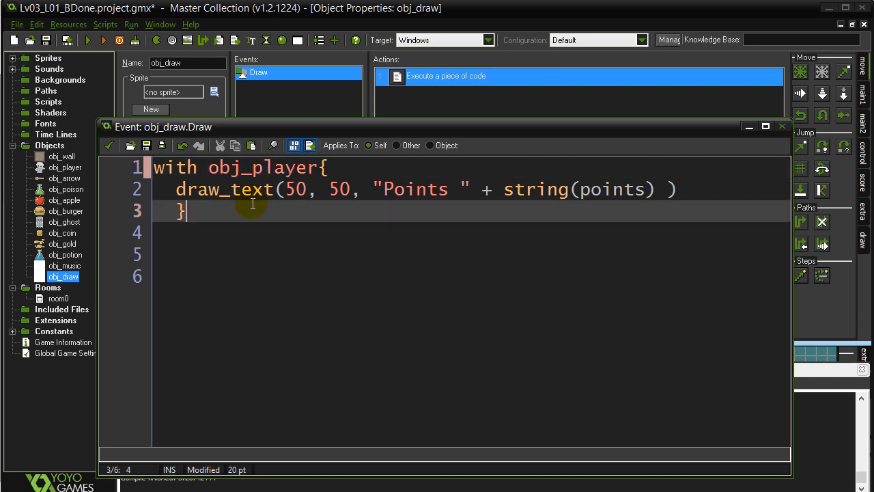
pyautogui.moveTo(122, 162)
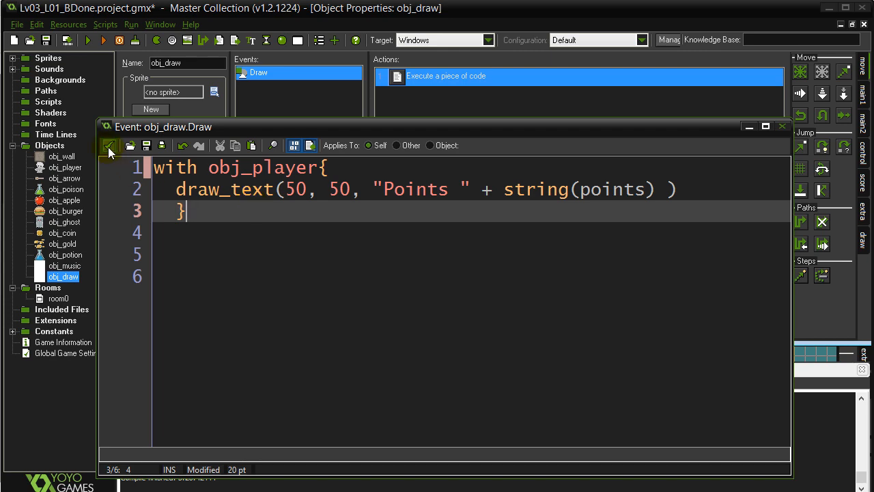
pyautogui.click(87, 40)
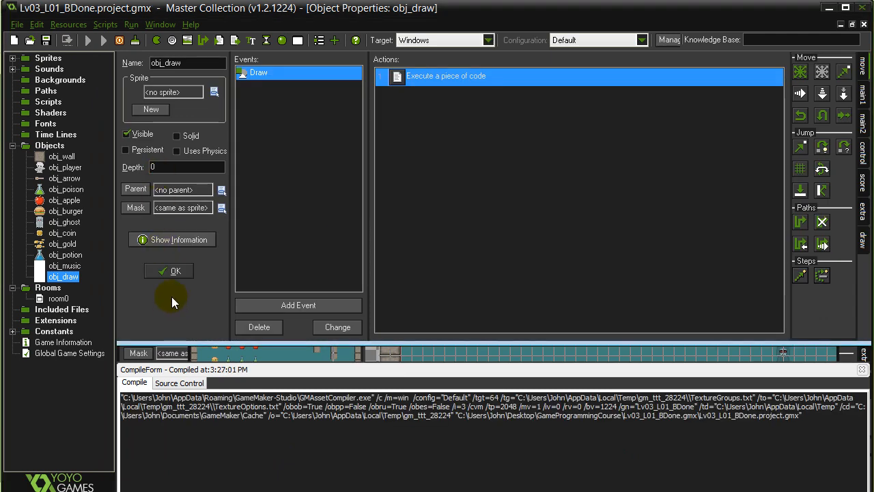
pyautogui.click(88, 39)
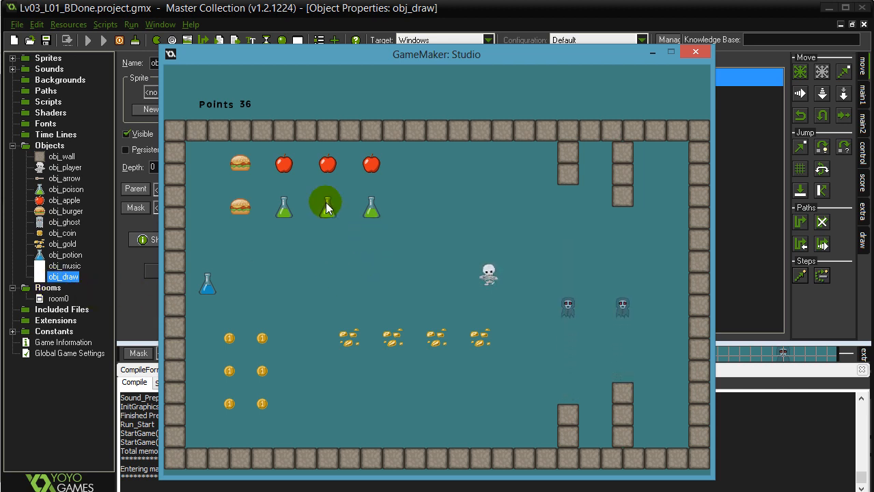
pyautogui.moveTo(249, 125)
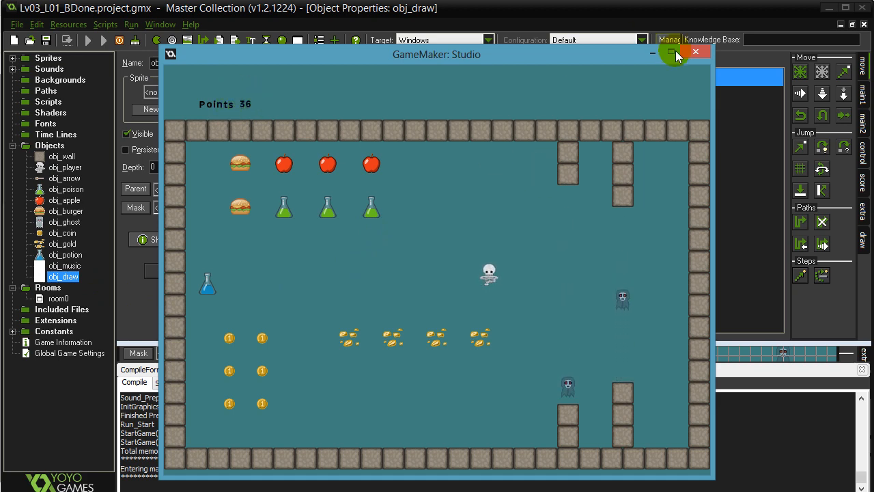
pyautogui.click(696, 52)
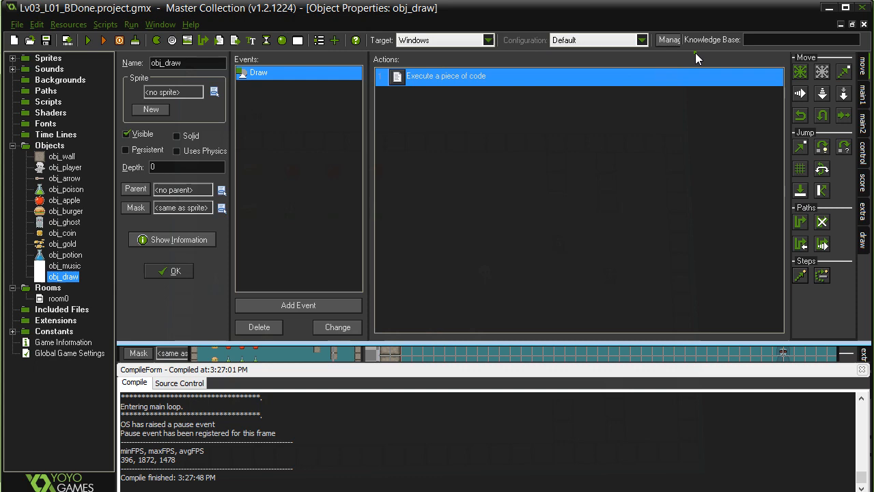
pyautogui.moveTo(297, 142)
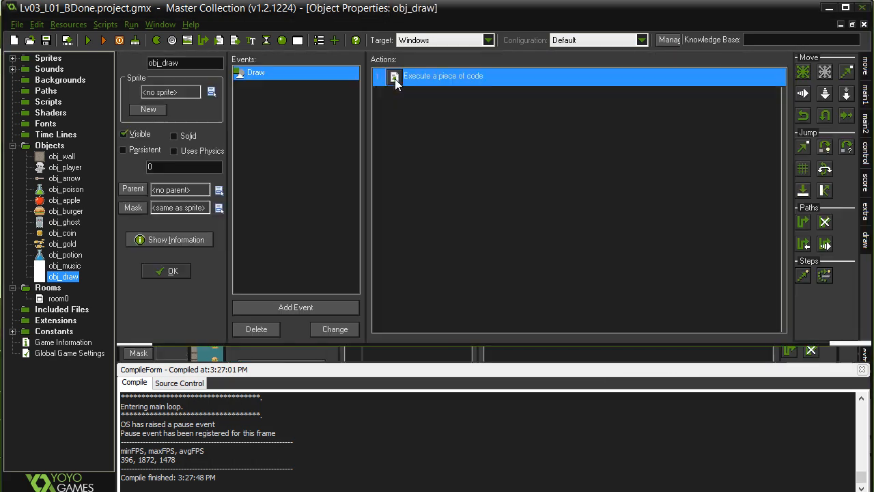
# Reopen the Draw code and change the copied line to draw "Money " + string(money)
pyautogui.doubleClick(443, 76)
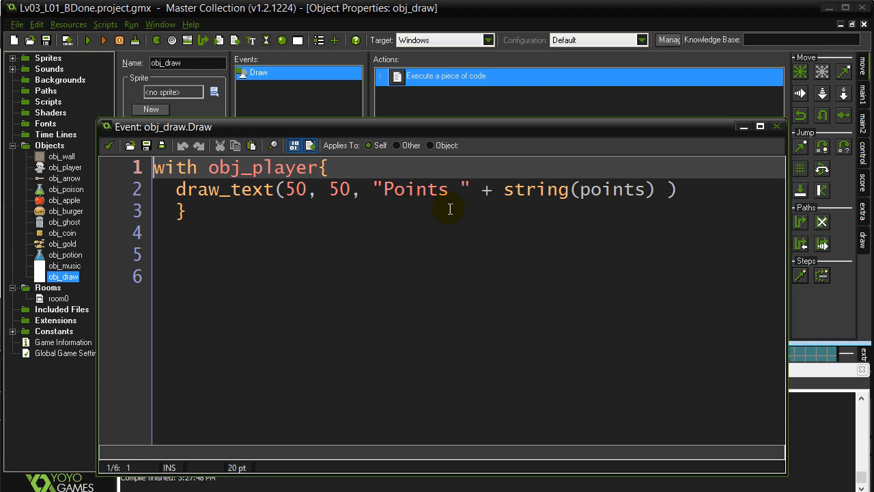
pyautogui.moveTo(689, 192)
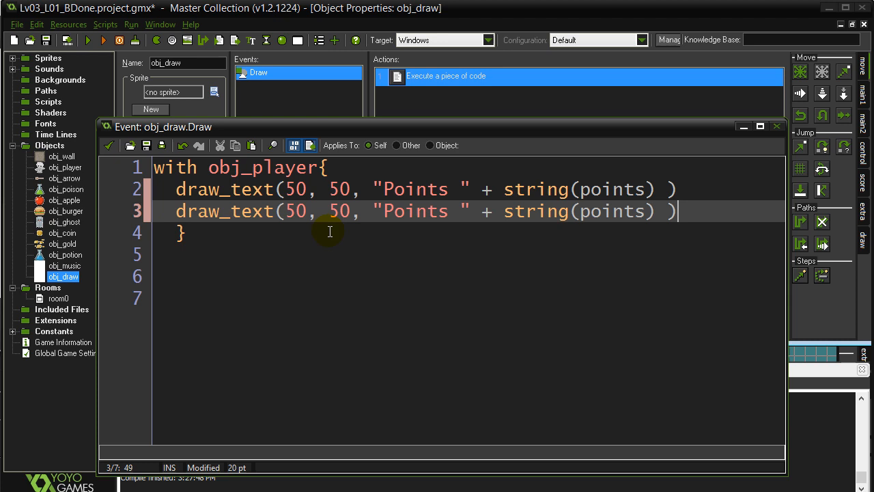
pyautogui.doubleClick(415, 211)
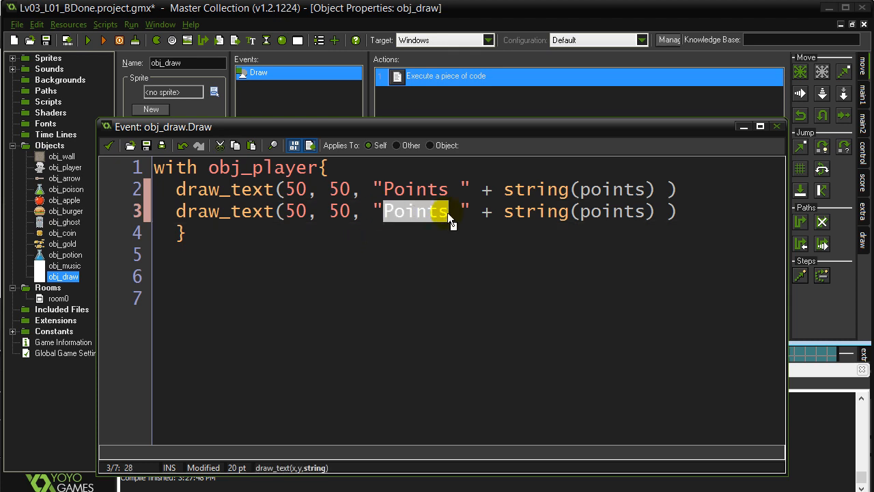
pyautogui.write('Money')
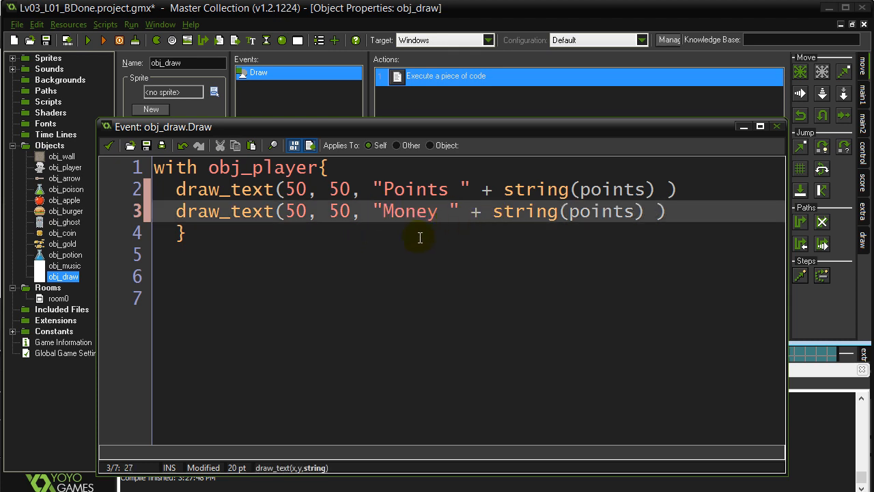
pyautogui.doubleClick(606, 211)
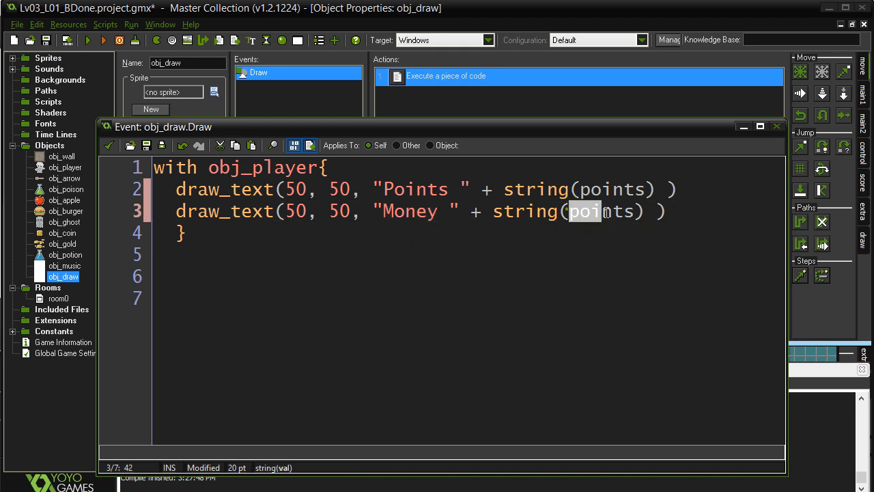
pyautogui.write('money')
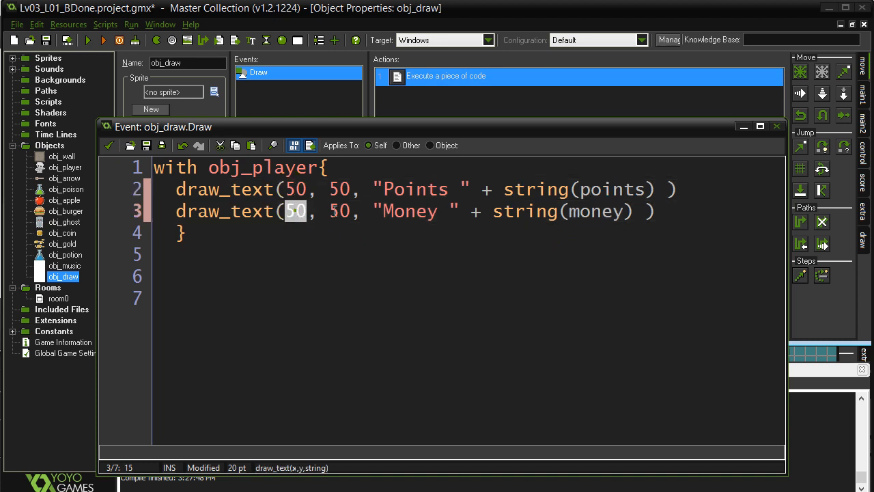
# Set the Money line's x to 200, save the code, and run the game
pyautogui.doubleClick(340, 210)
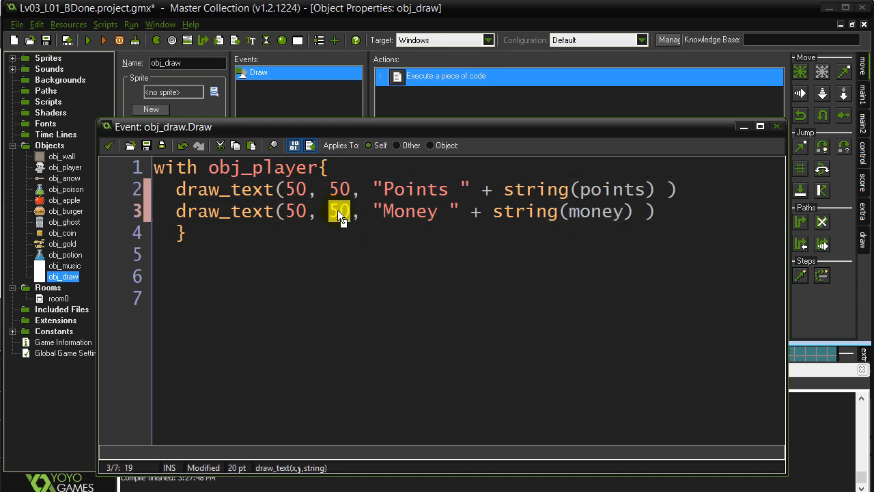
pyautogui.click(294, 211)
pyautogui.write('2')
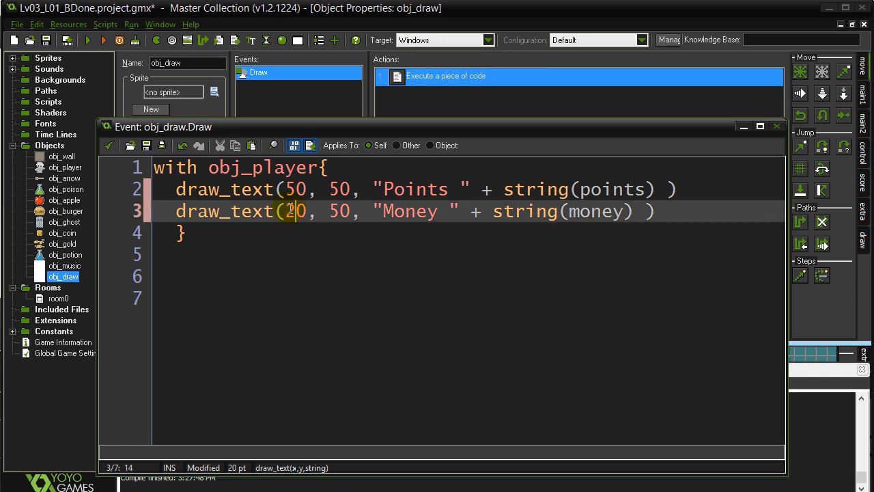
pyautogui.write('0')
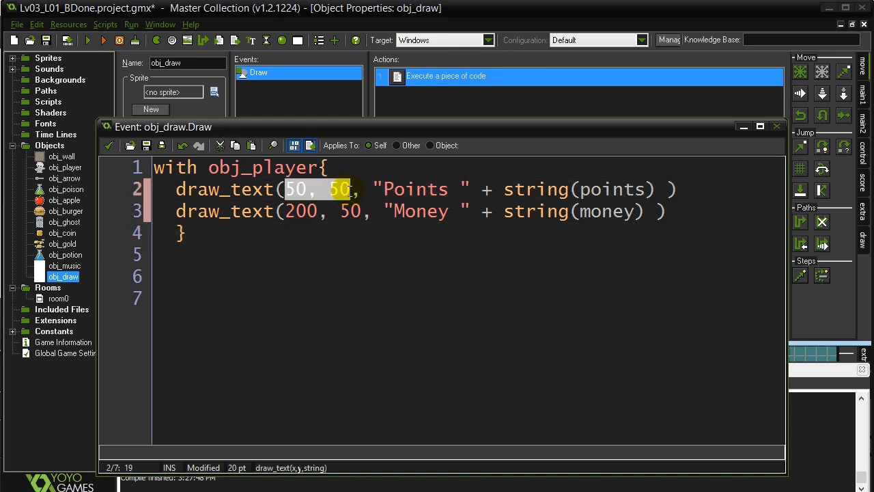
pyautogui.doubleClick(350, 211)
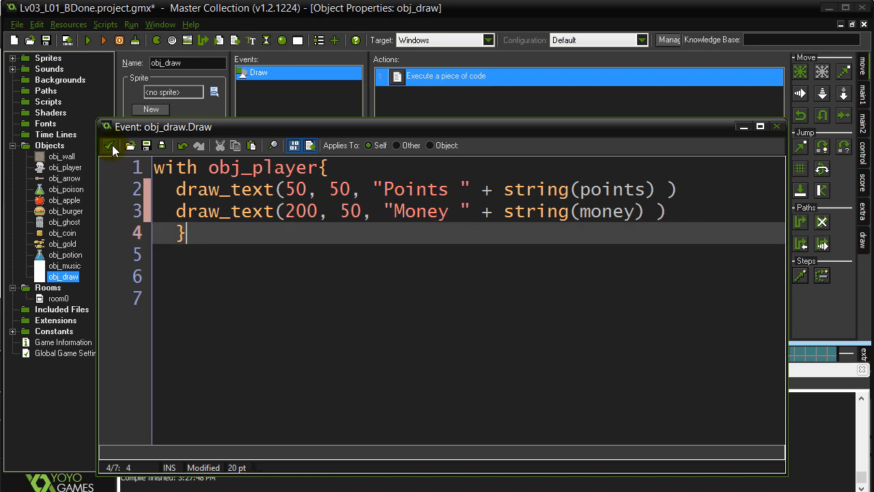
pyautogui.click(110, 146)
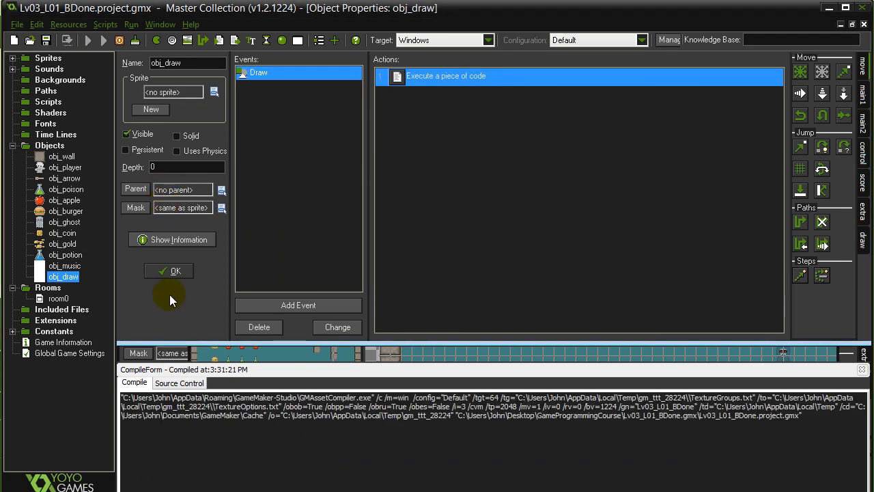
pyautogui.click(87, 40)
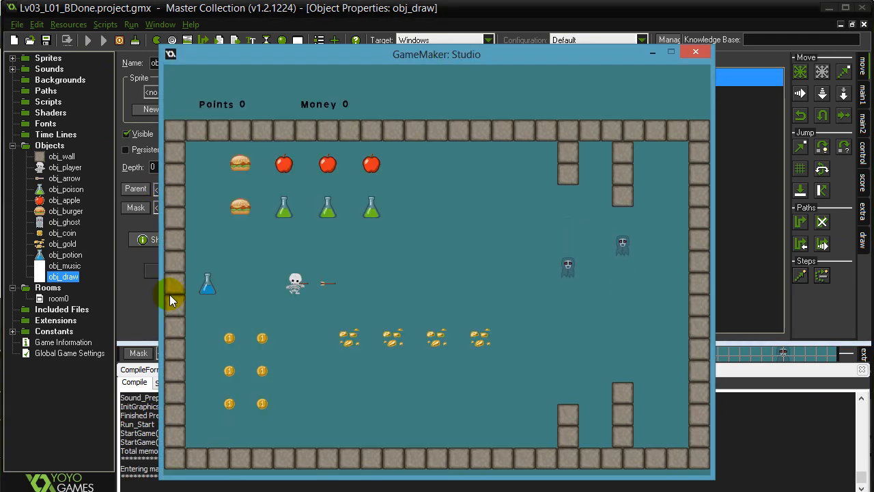